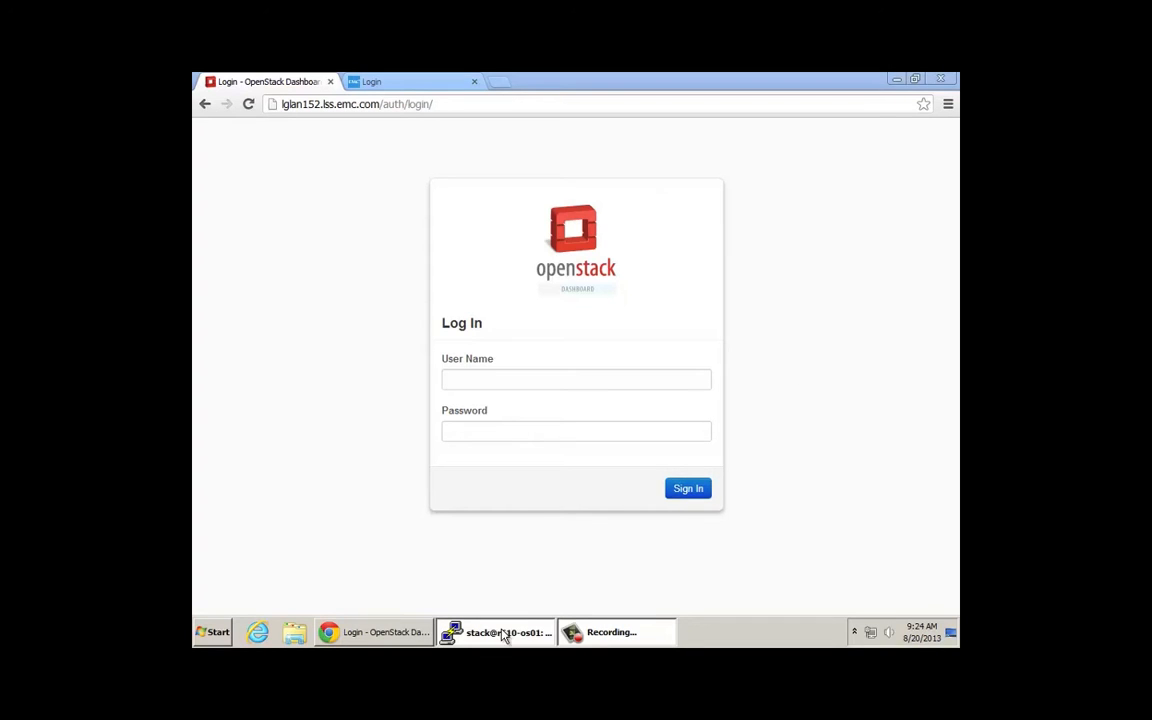
Step: Review cinder_emc_config.xml in nano from /etc/cinder, then exit back to the shell
left_click(496, 632)
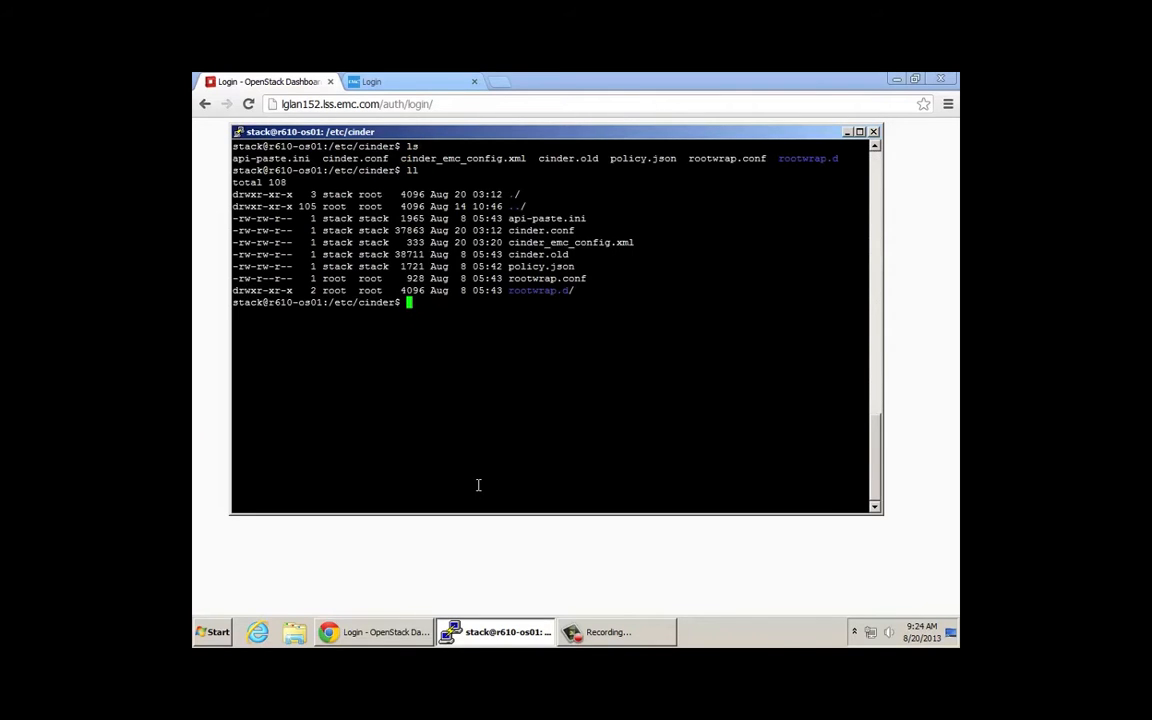
mouse_move(646, 248)
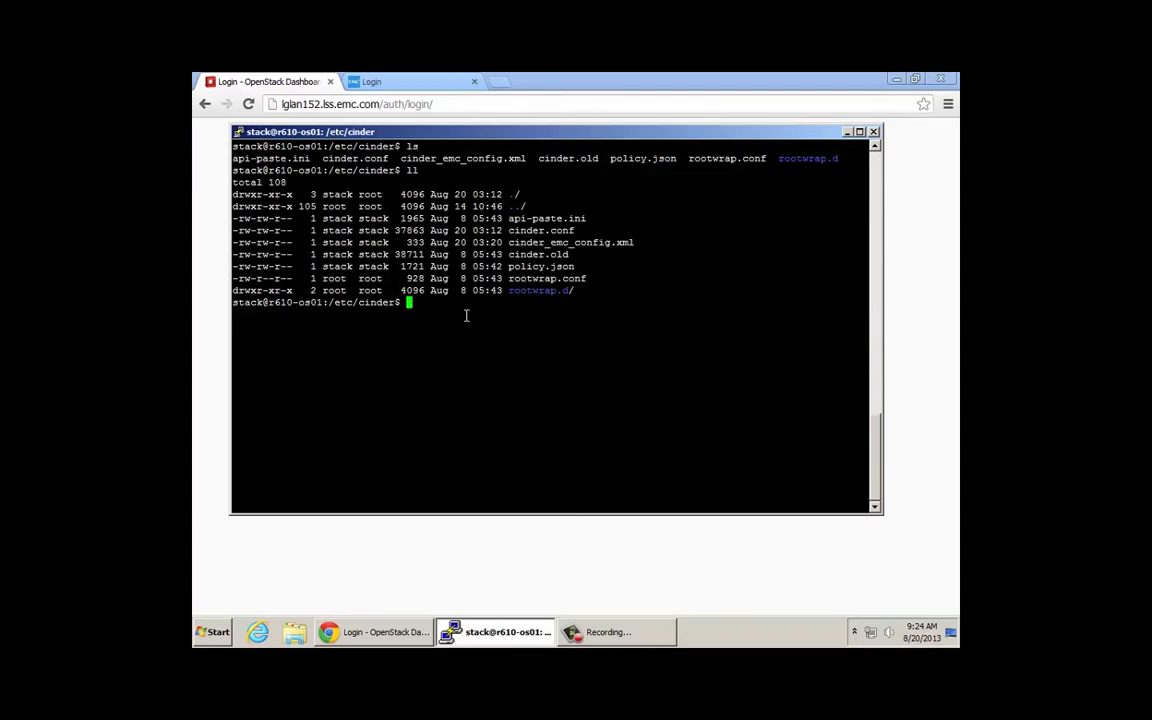
type("nano cinder.conf")
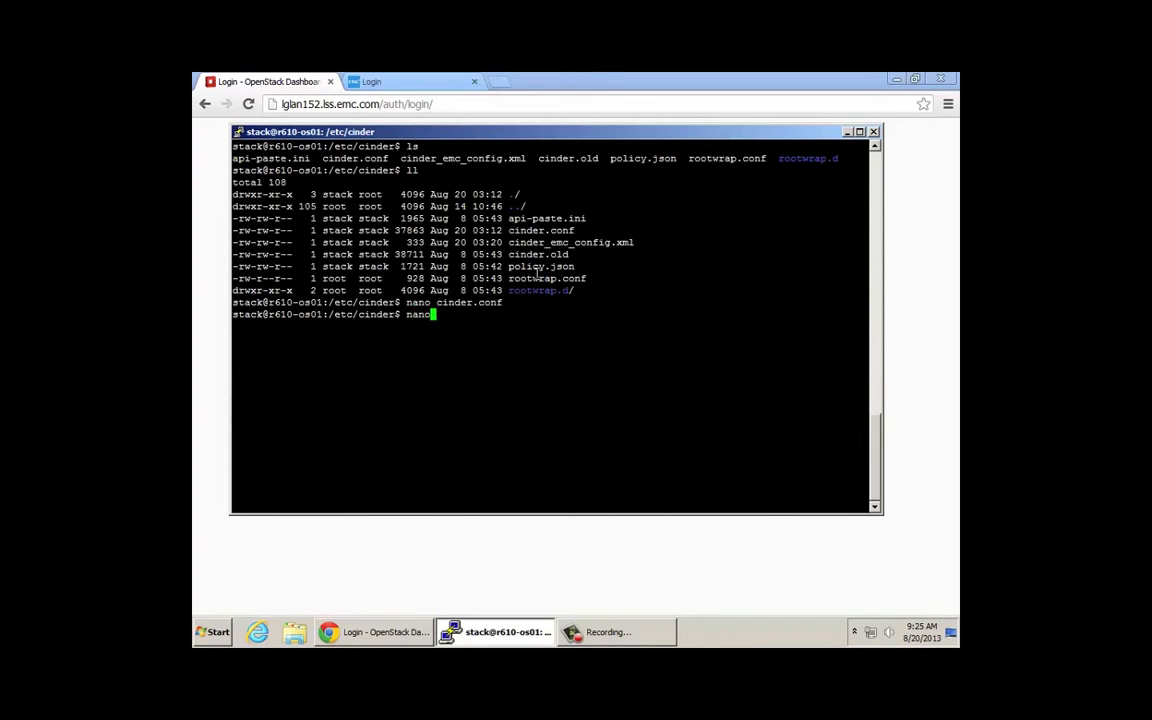
type("cinder_e")
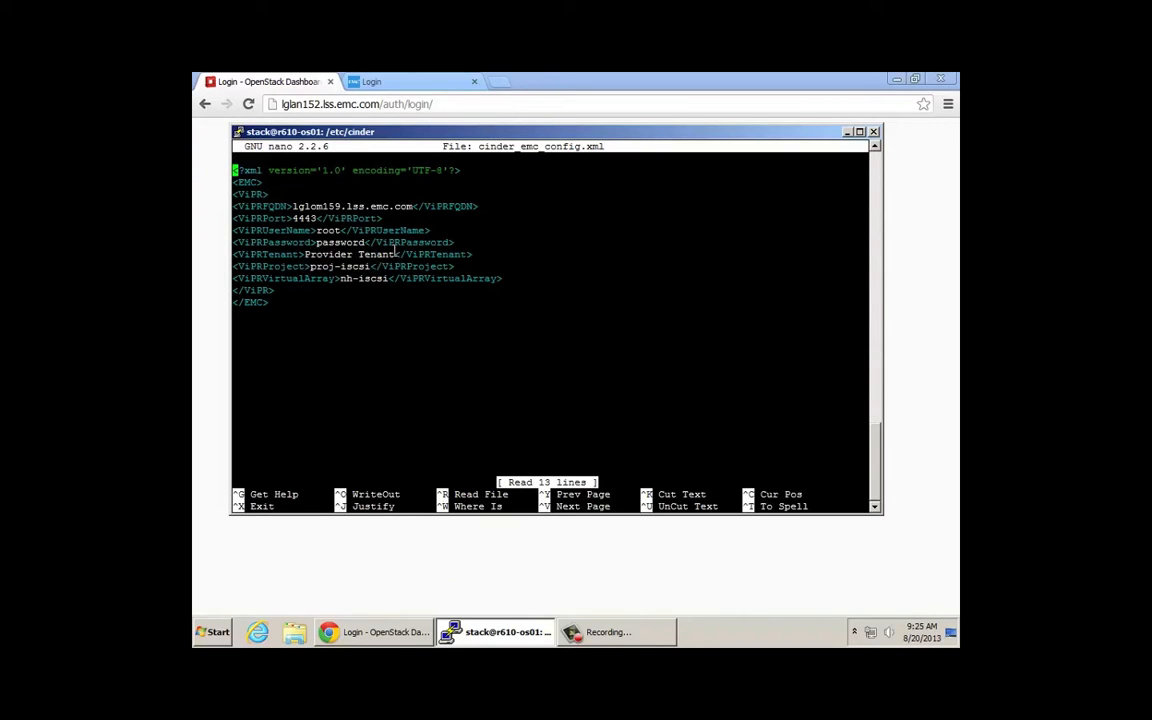
key("ctrl+x")
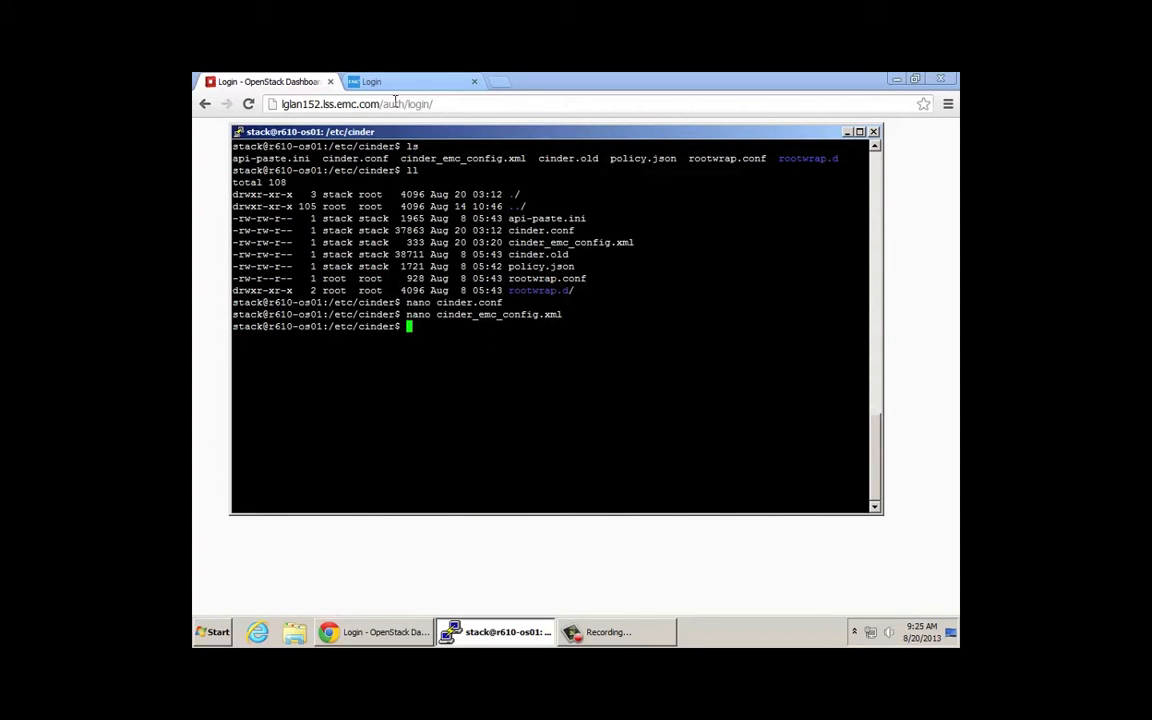
Step: Sign in to ViPR as root and enter the administration area
left_click(372, 80)
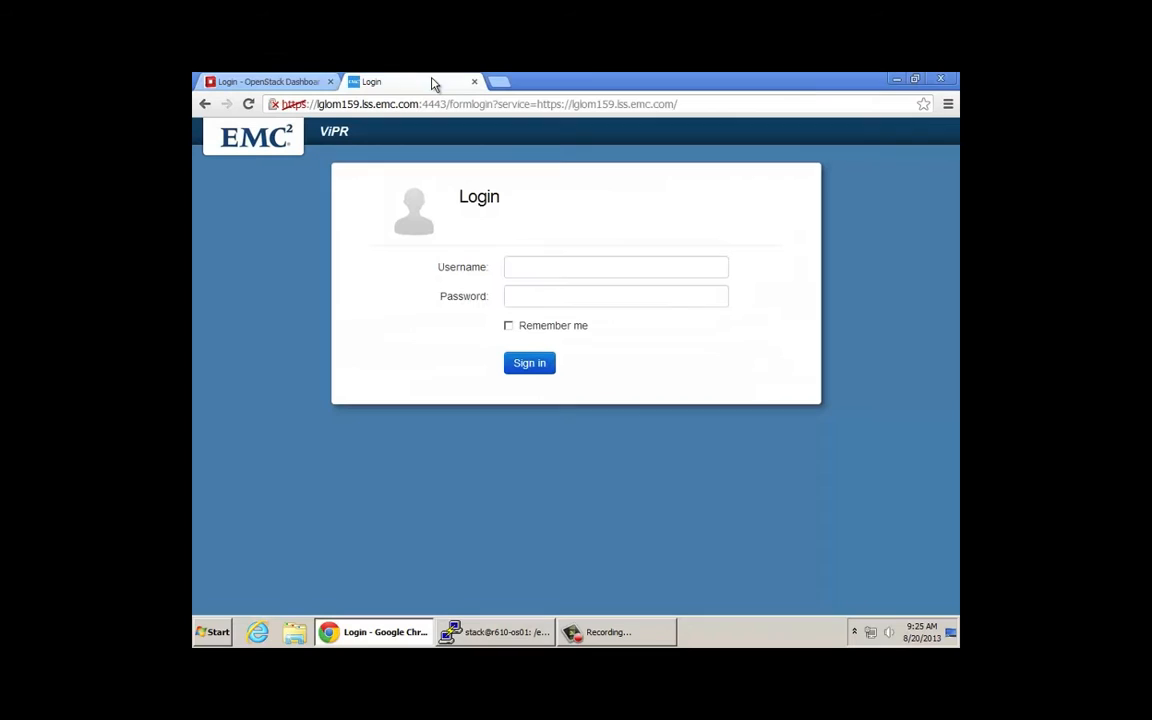
type("root")
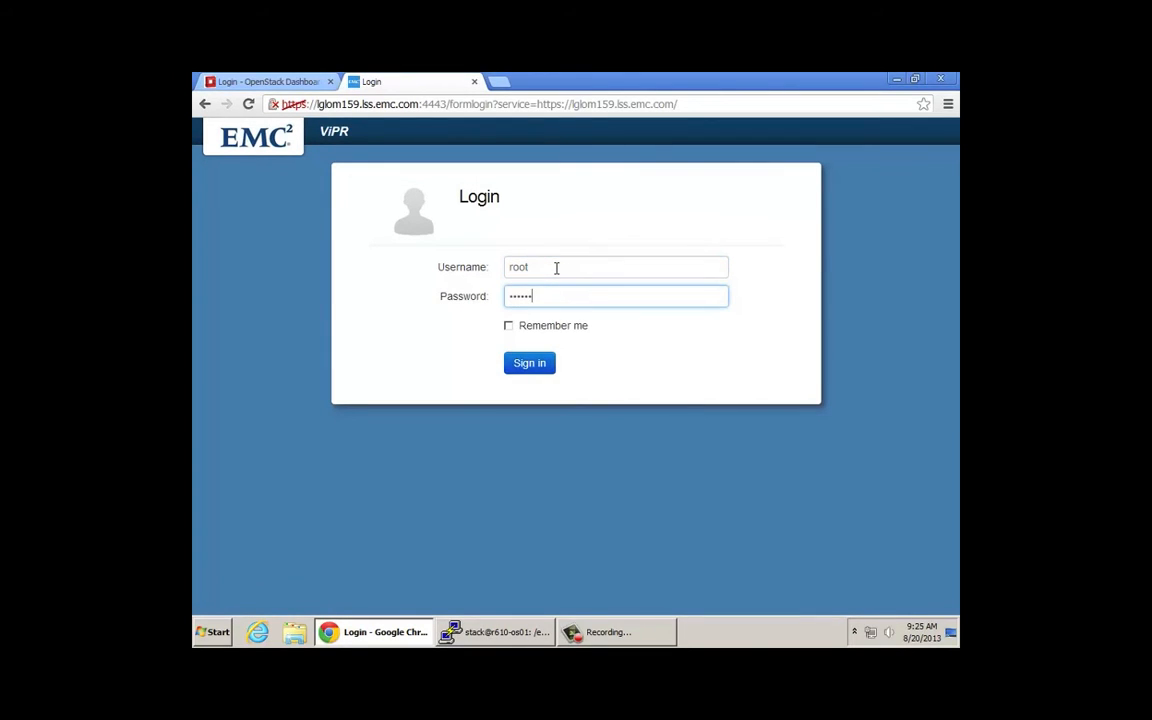
left_click(528, 362)
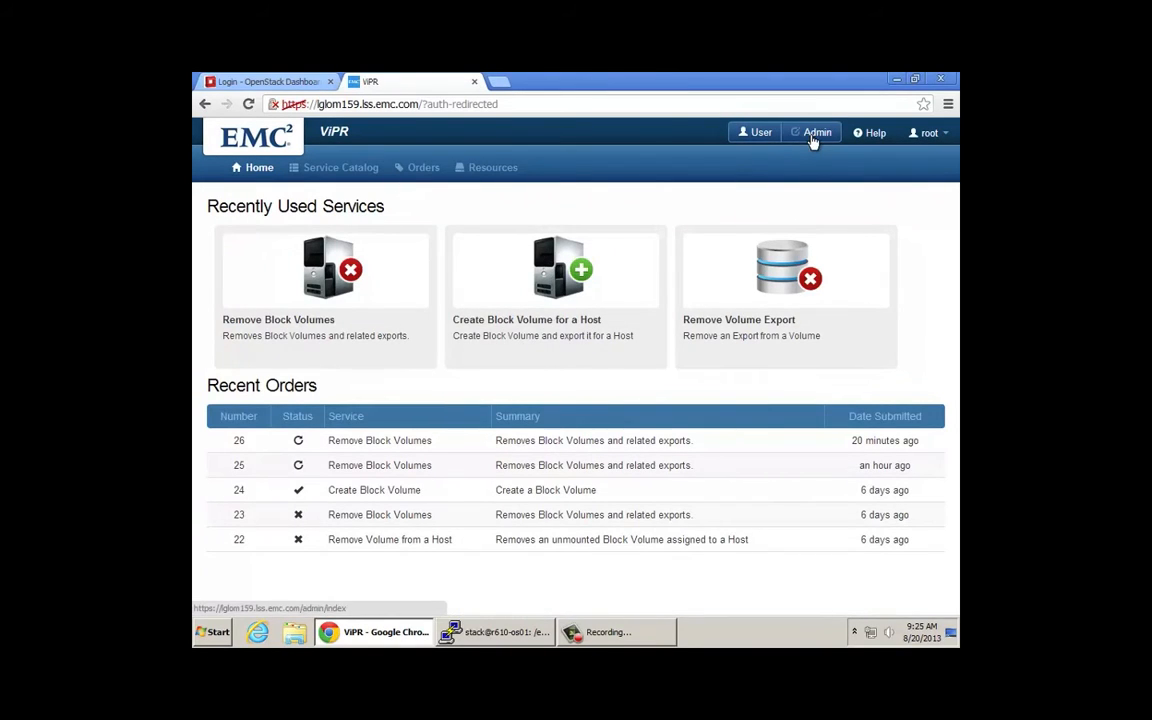
left_click(816, 132)
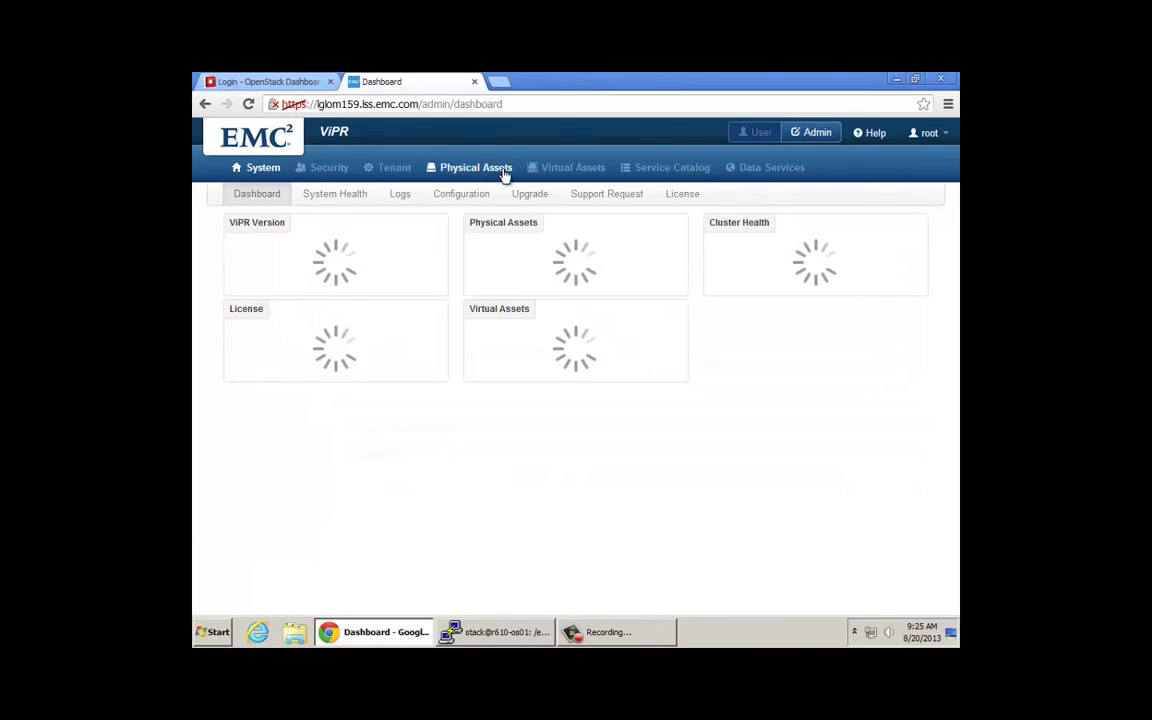
Step: Browse Storage Systems and Virtual Arrays, ending on the Virtual Pools list of three block pools
left_click(476, 168)
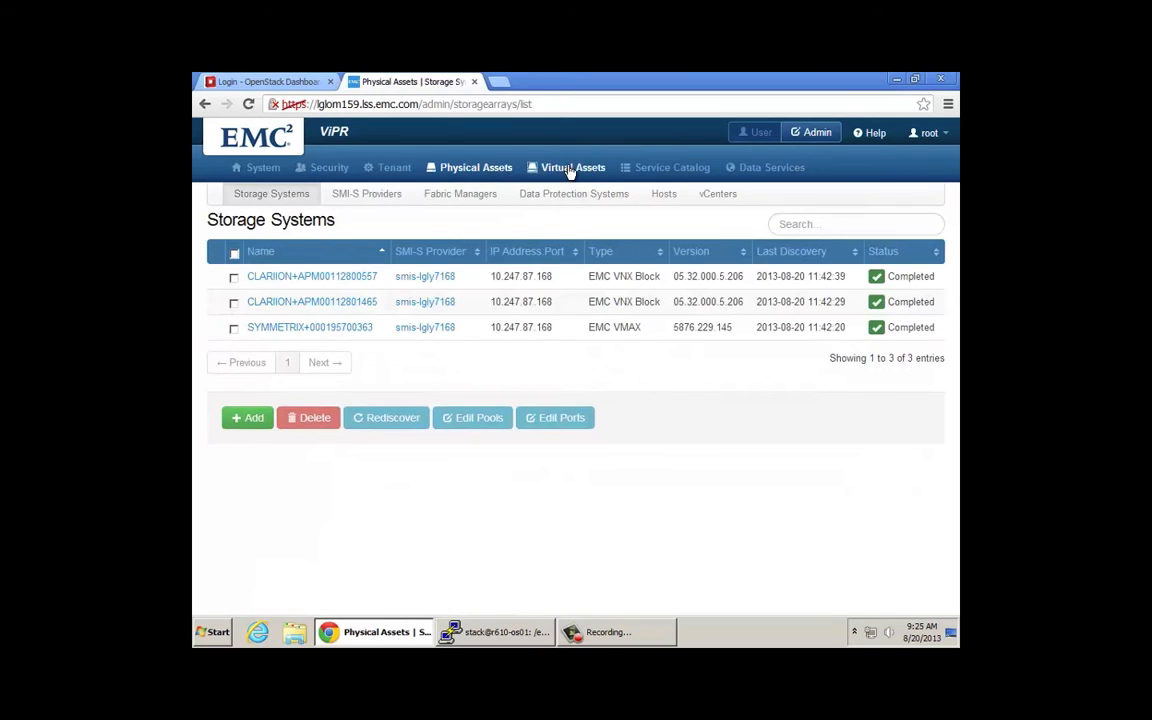
mouse_move(584, 184)
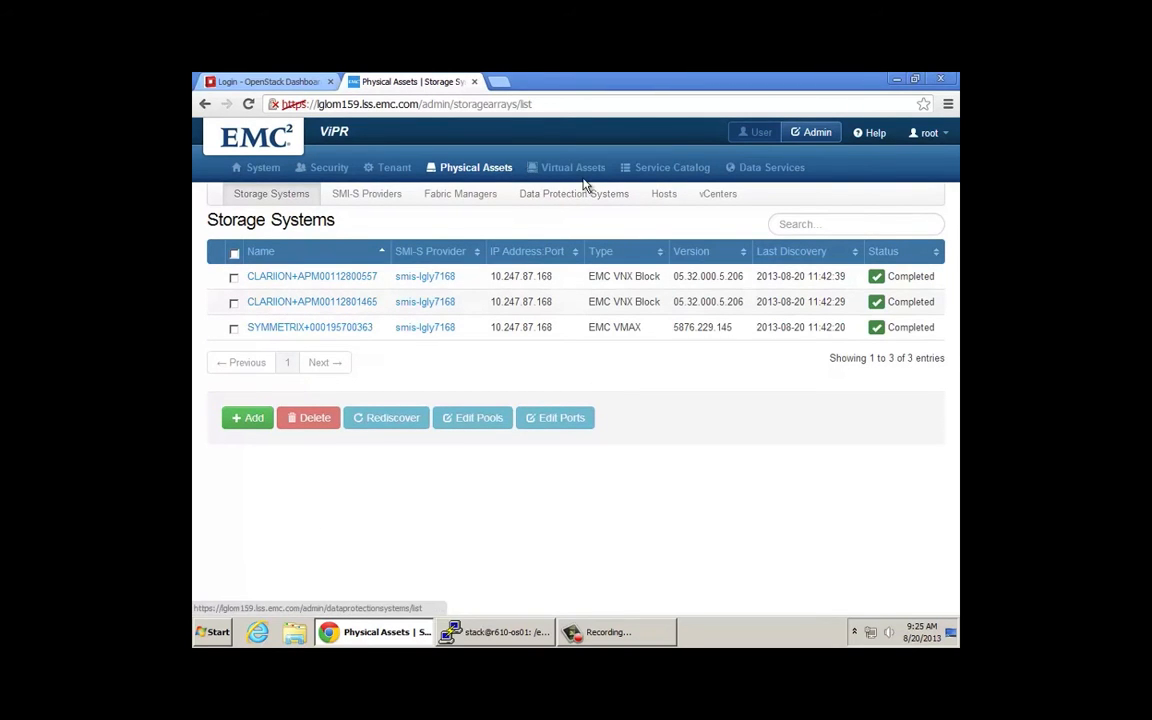
left_click(572, 168)
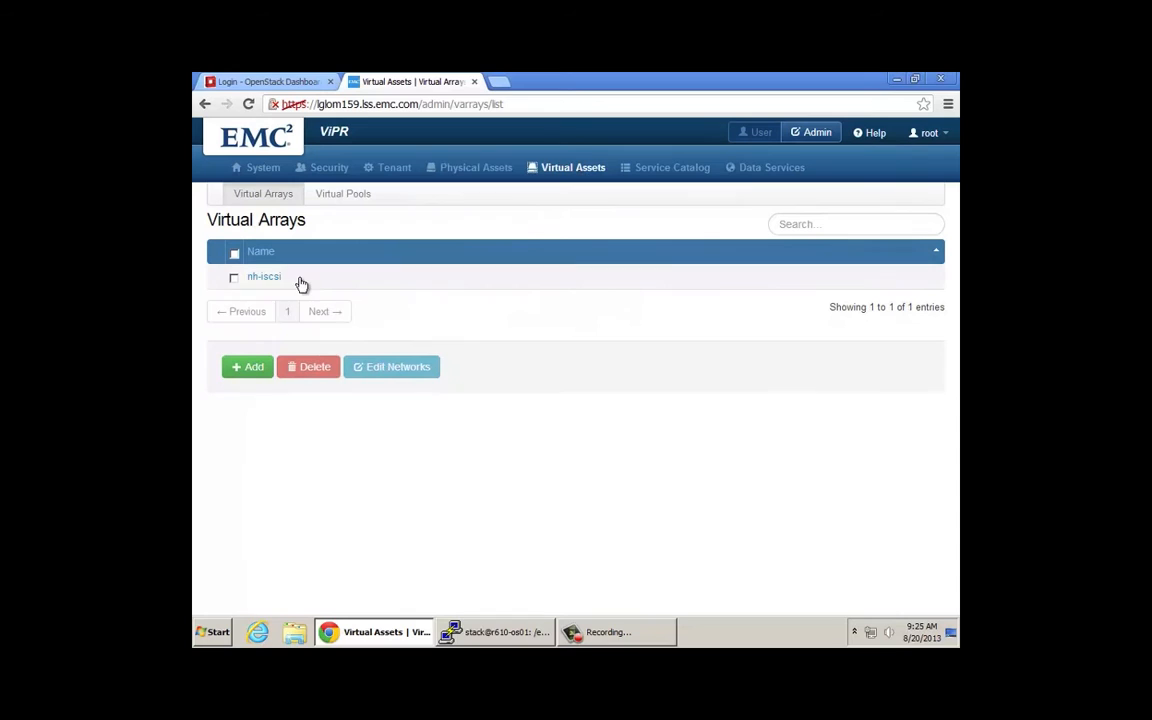
left_click(344, 192)
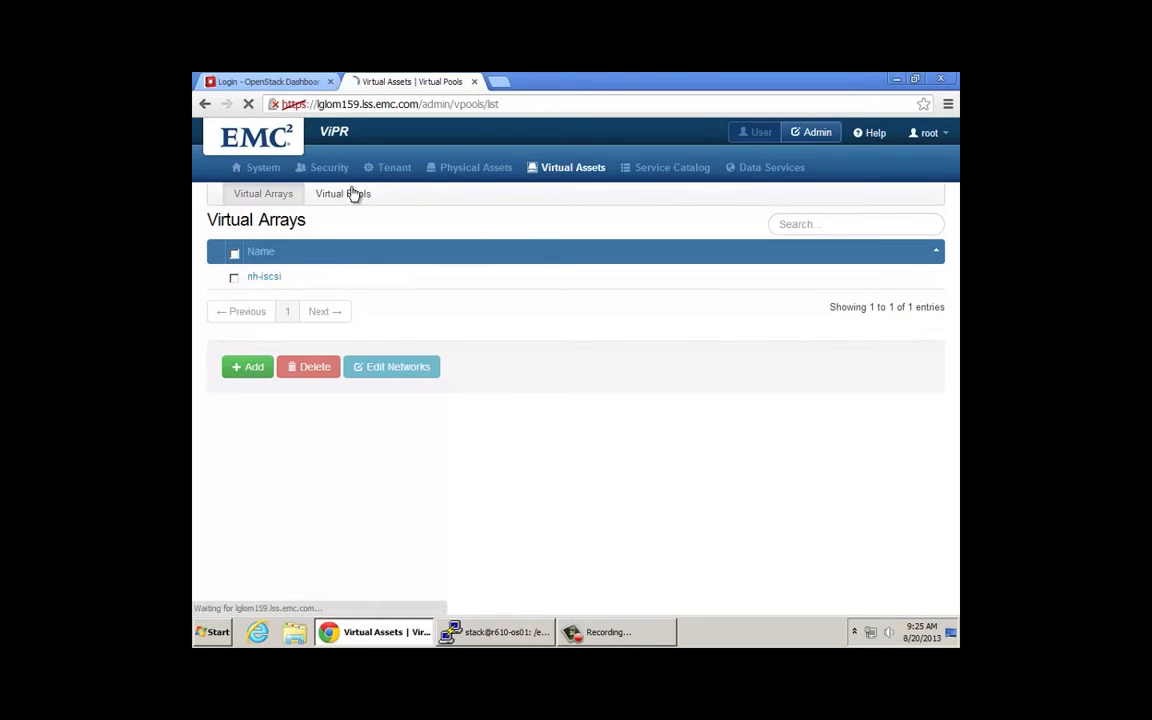
left_click(342, 192)
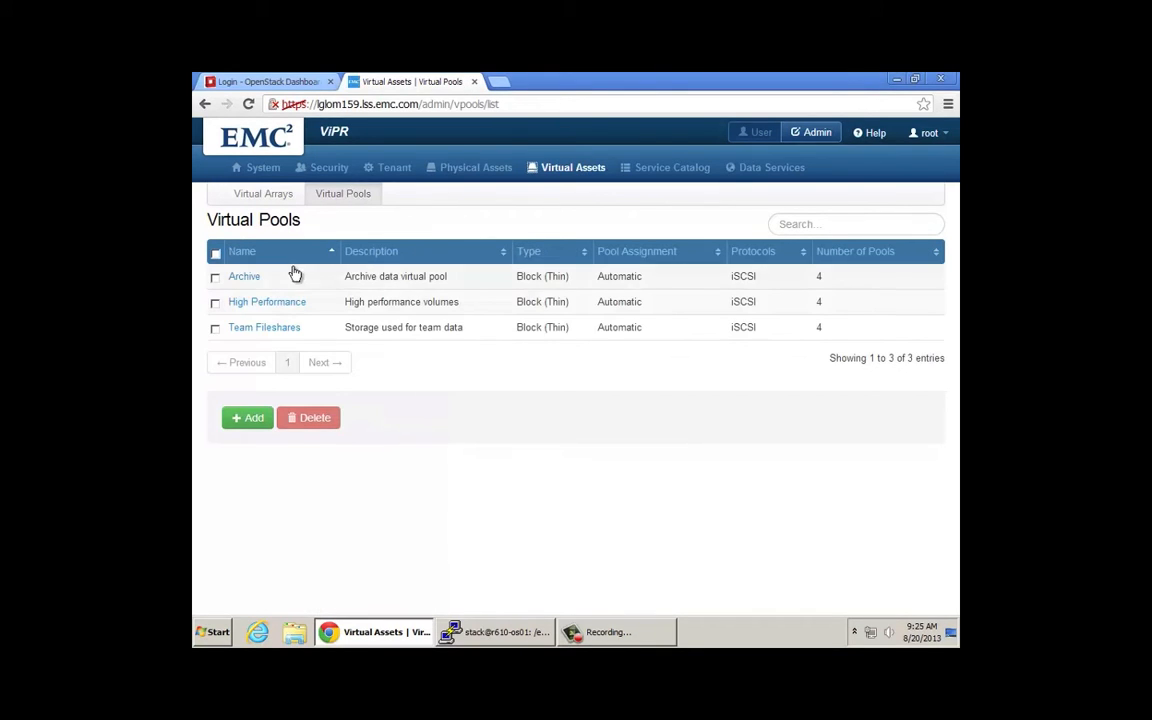
mouse_move(276, 280)
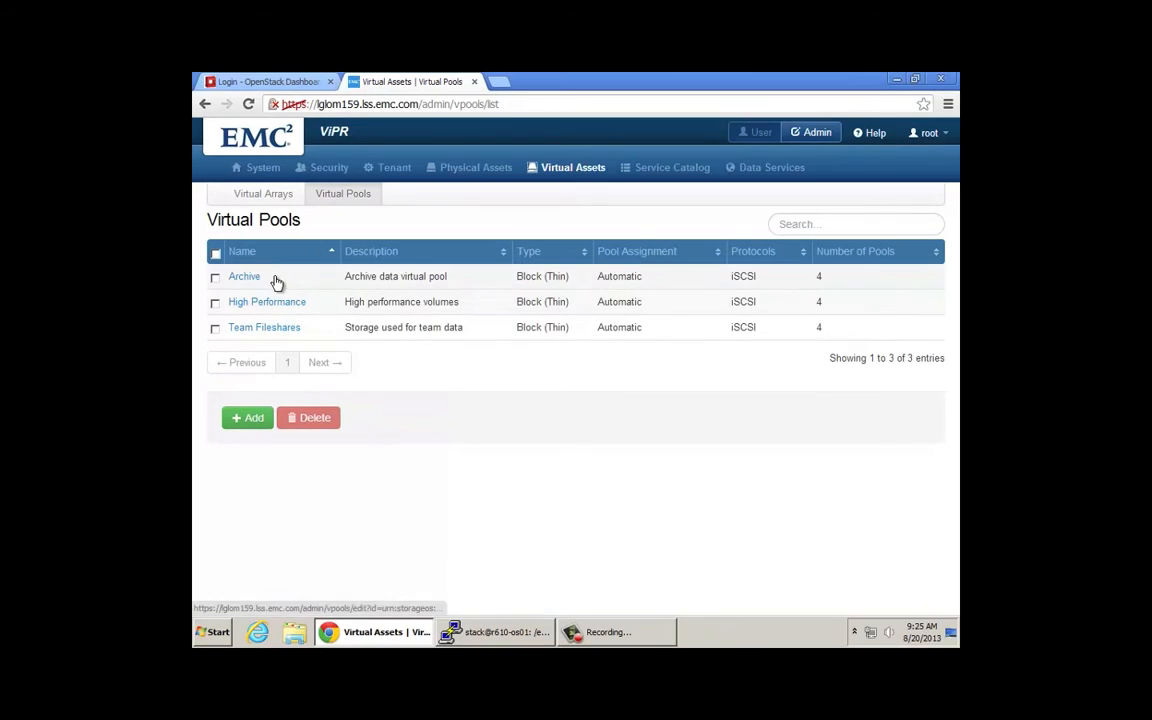
mouse_move(368, 124)
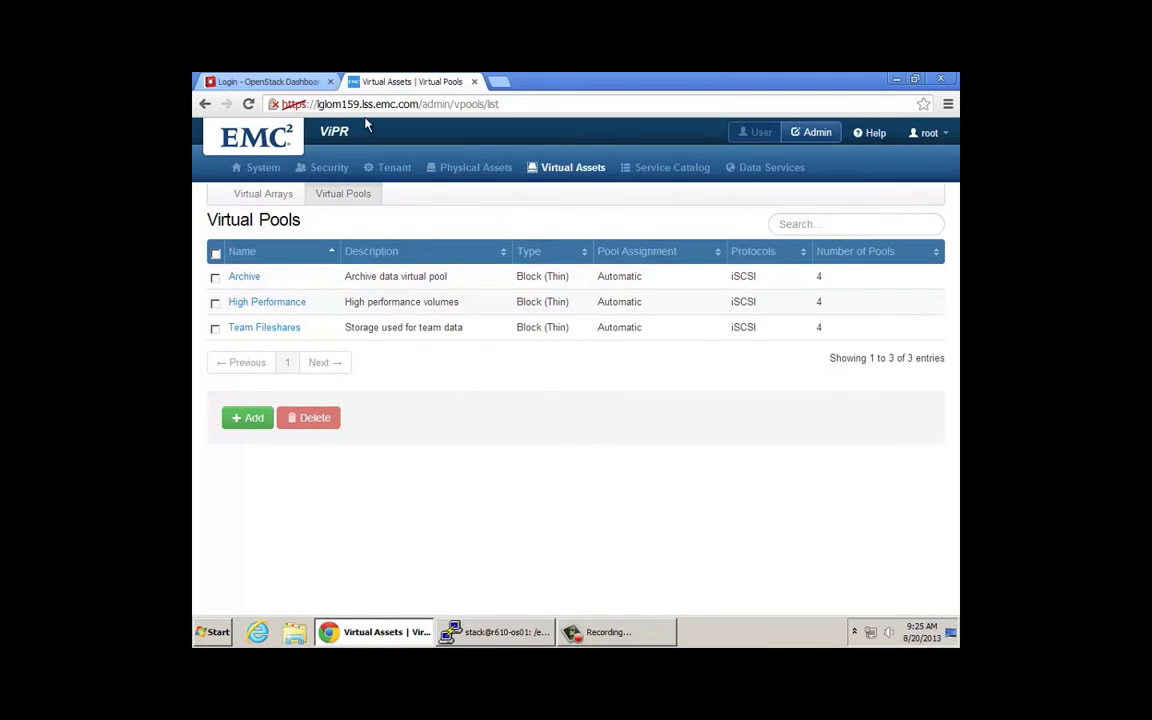
Step: Sign in to Horizon, view the admin Volumes, then the demo project's Volumes list
left_click(268, 80)
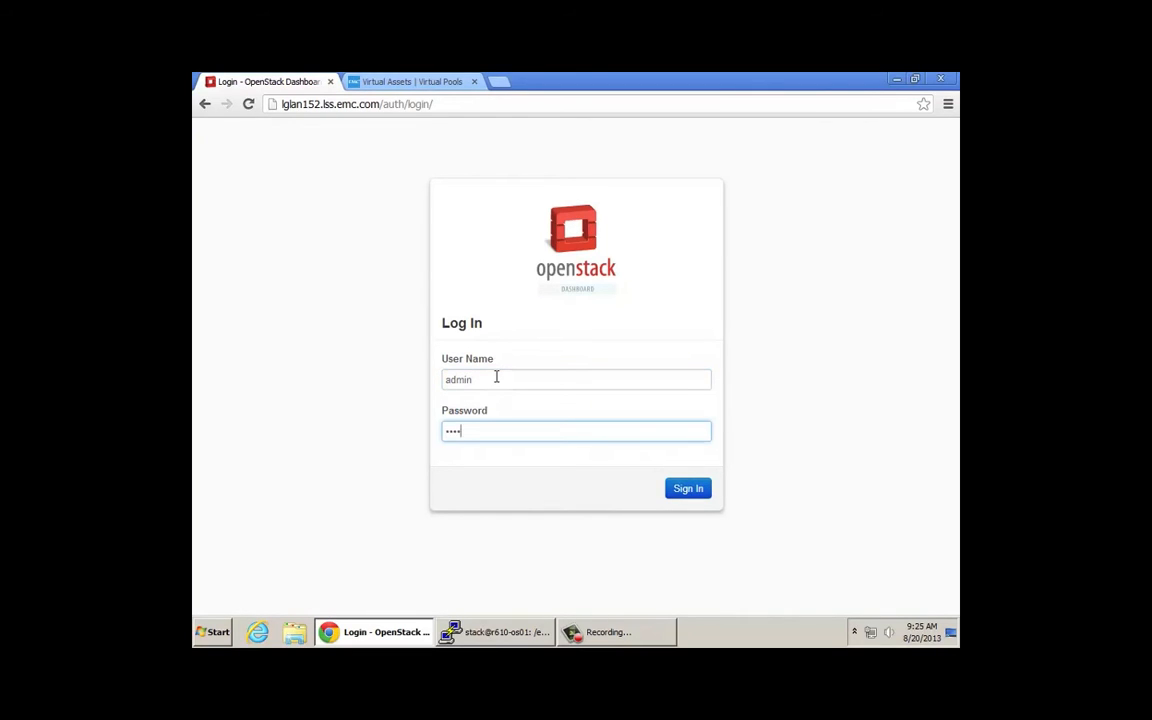
left_click(688, 488)
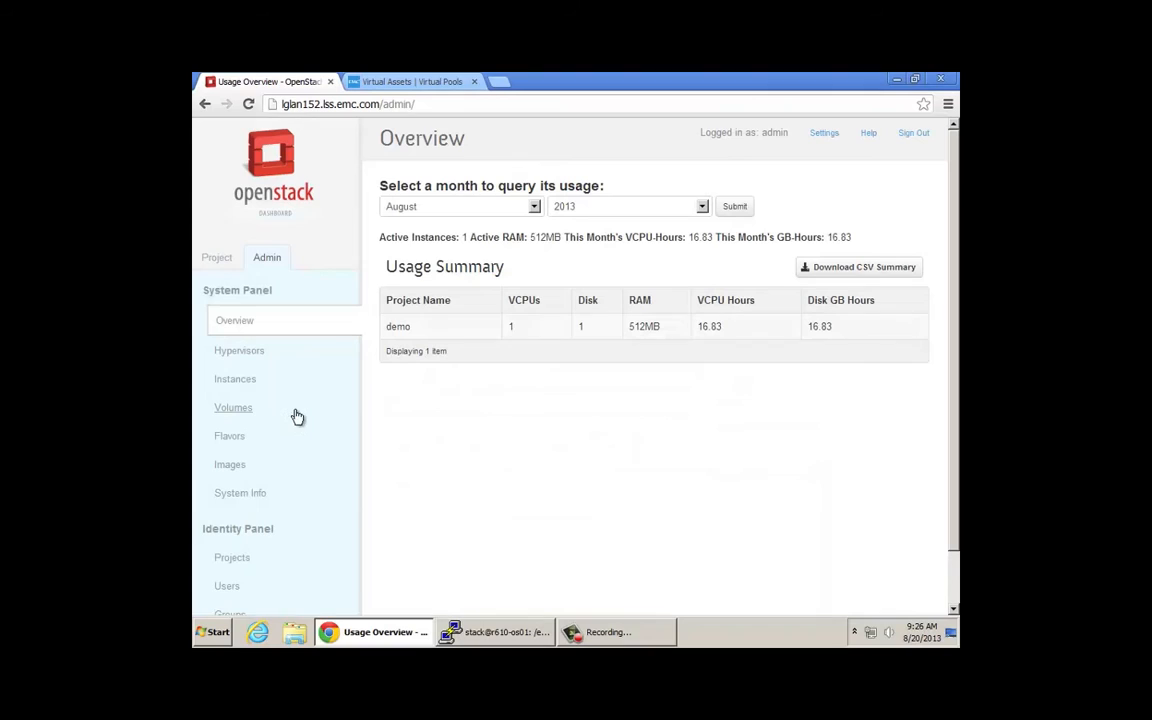
left_click(232, 408)
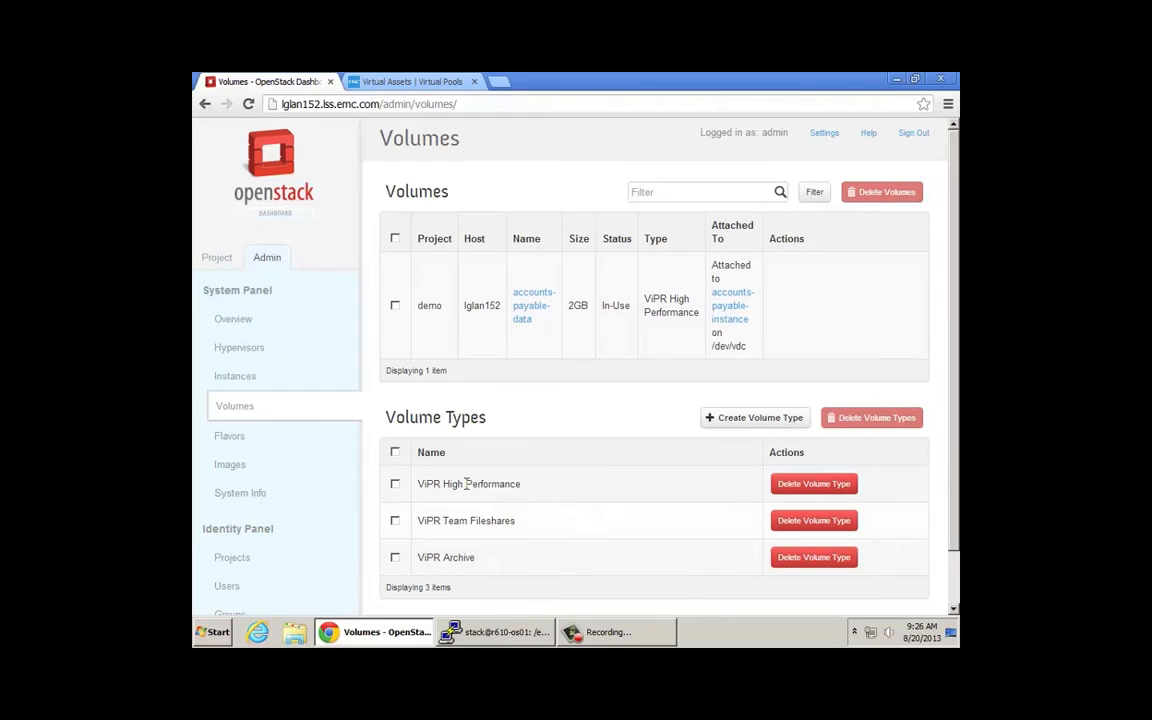
left_click(216, 256)
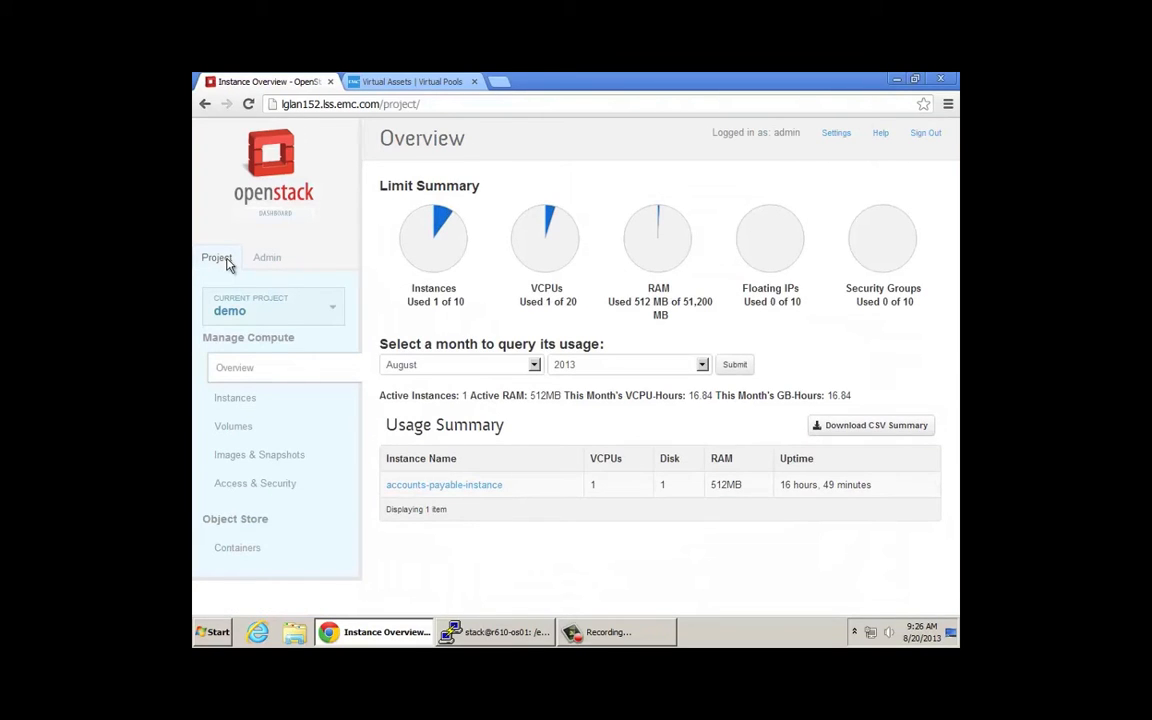
left_click(234, 424)
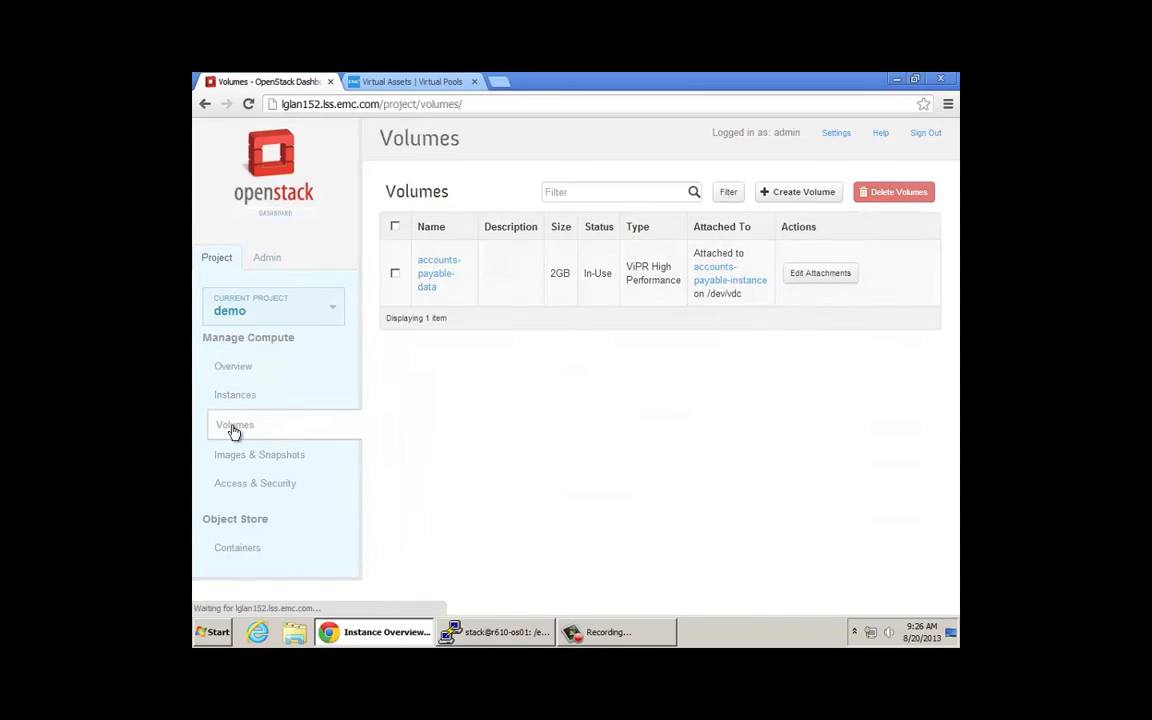
Step: Create a 5 GB volume VMworld_2013 of type ViPR Team Fileshares
left_click(234, 424)
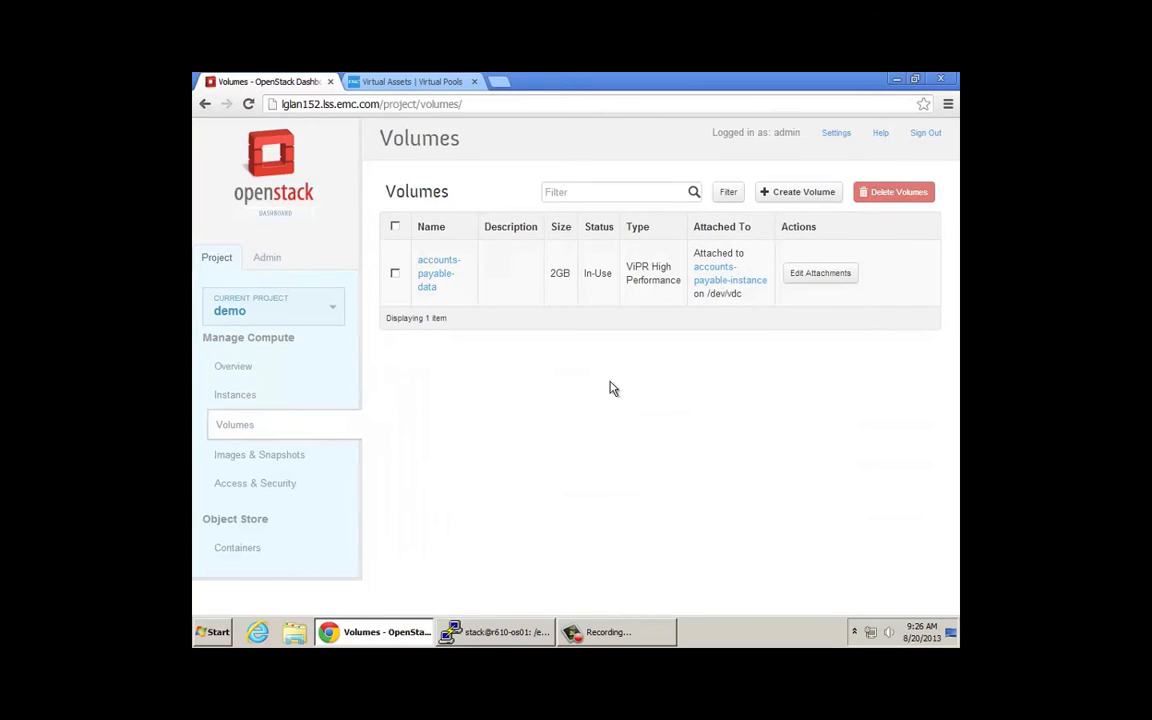
left_click(796, 192)
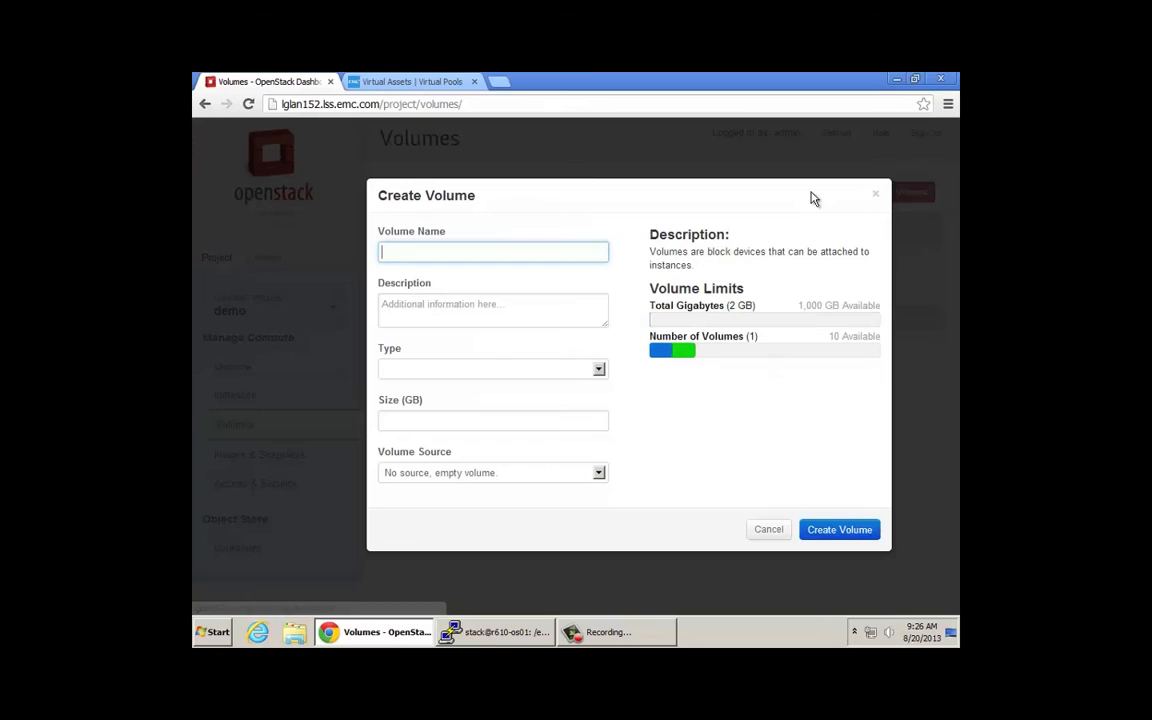
type("VMworld")
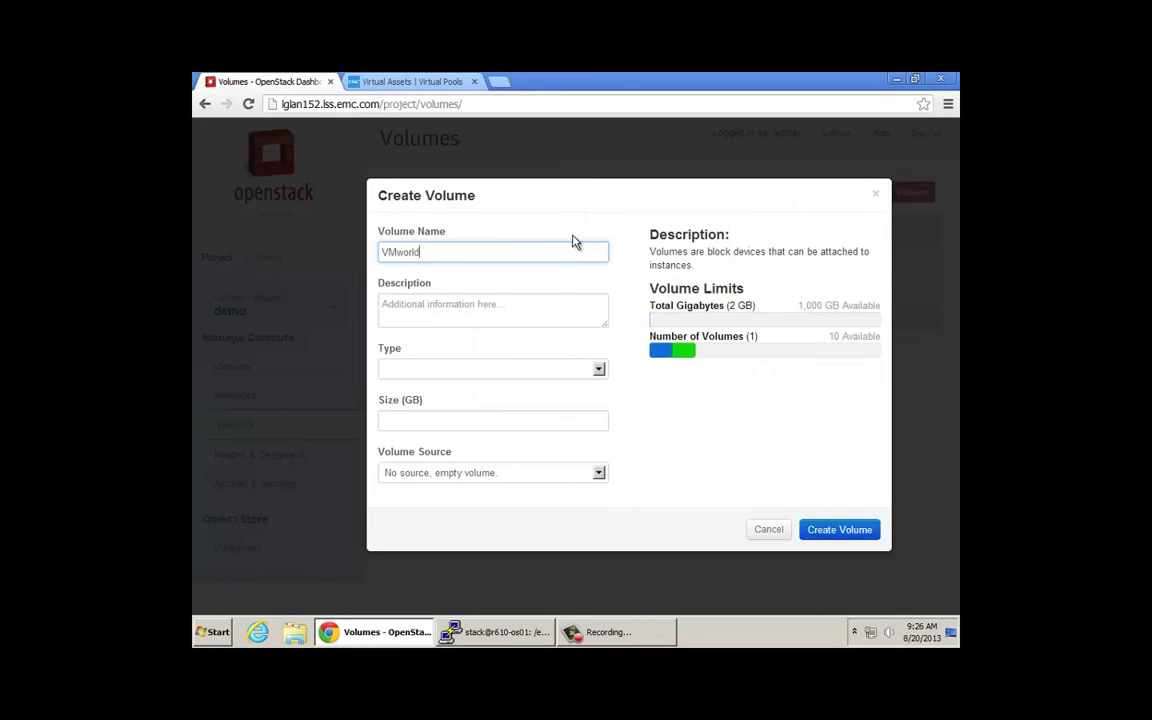
type("2013")
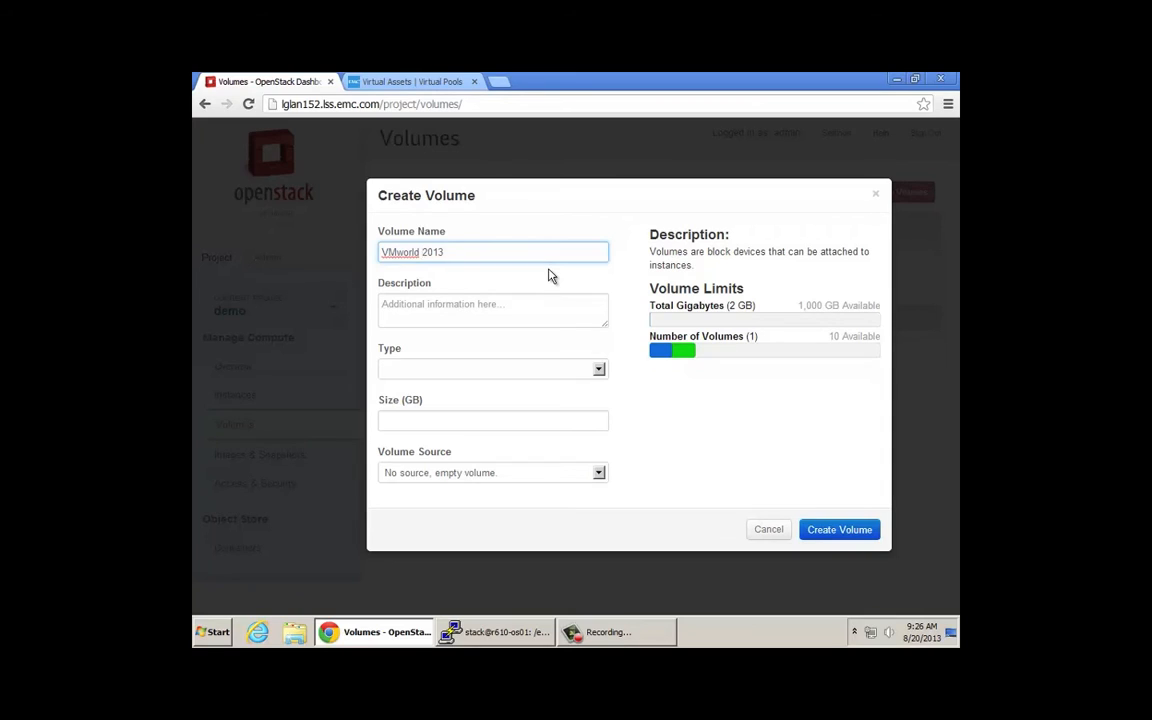
left_click(492, 368)
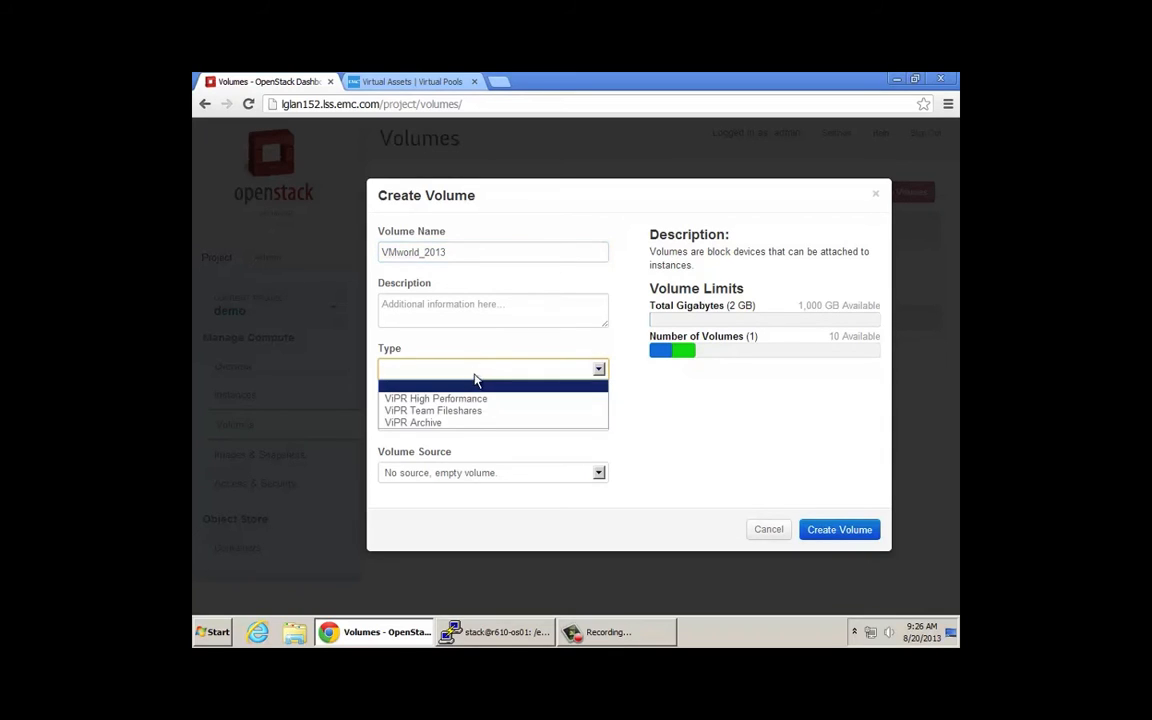
left_click(432, 410)
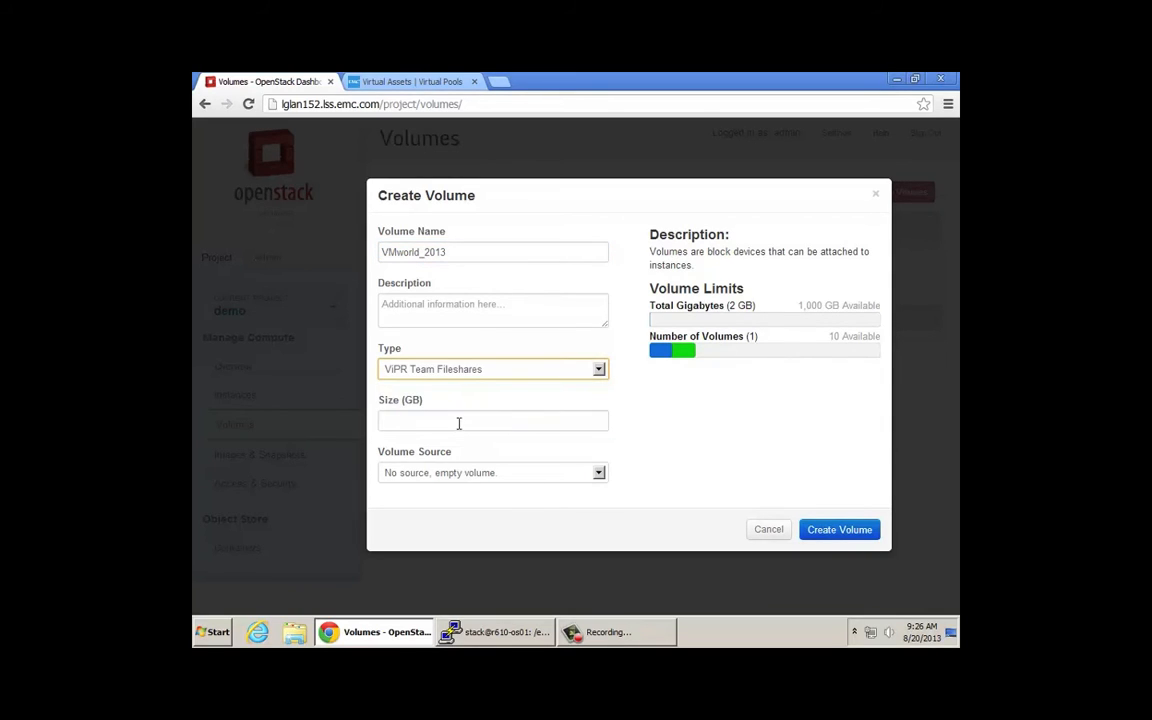
left_click(492, 420)
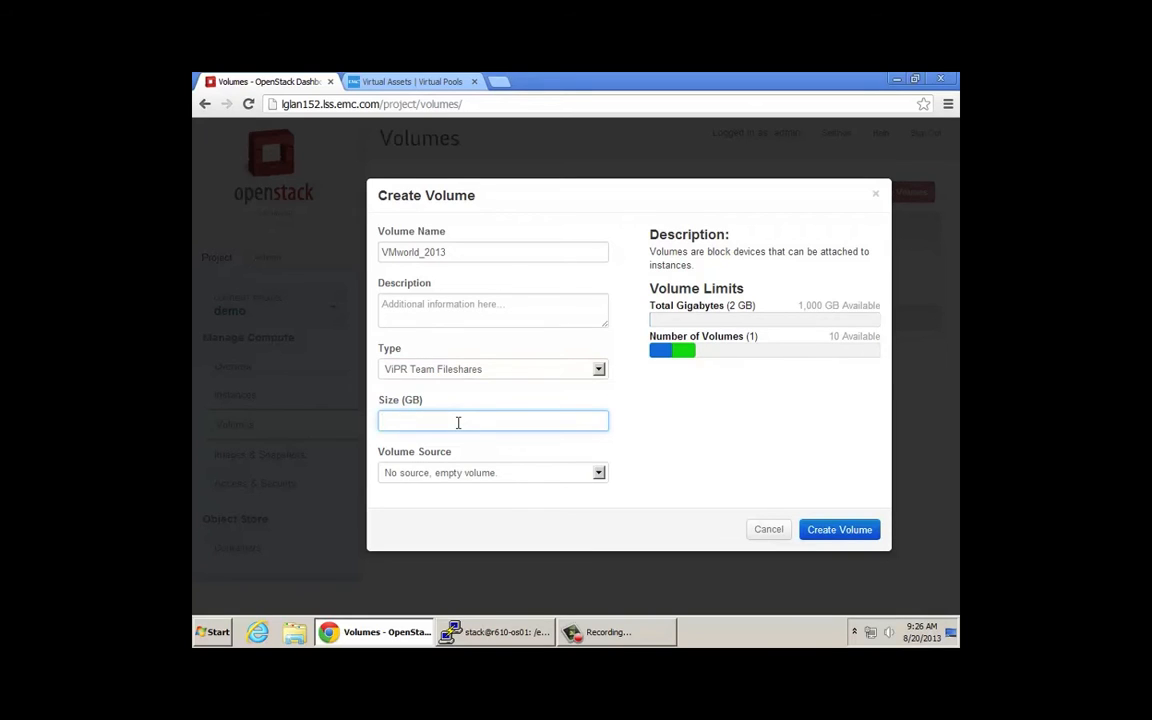
type("5")
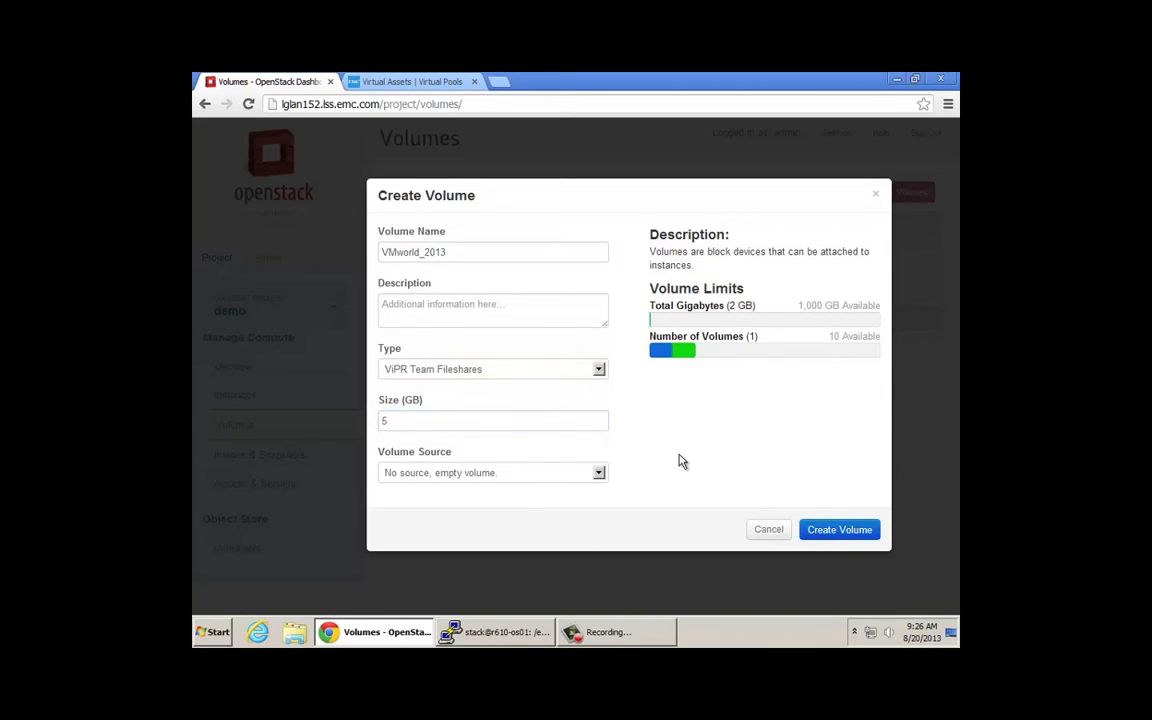
left_click(838, 528)
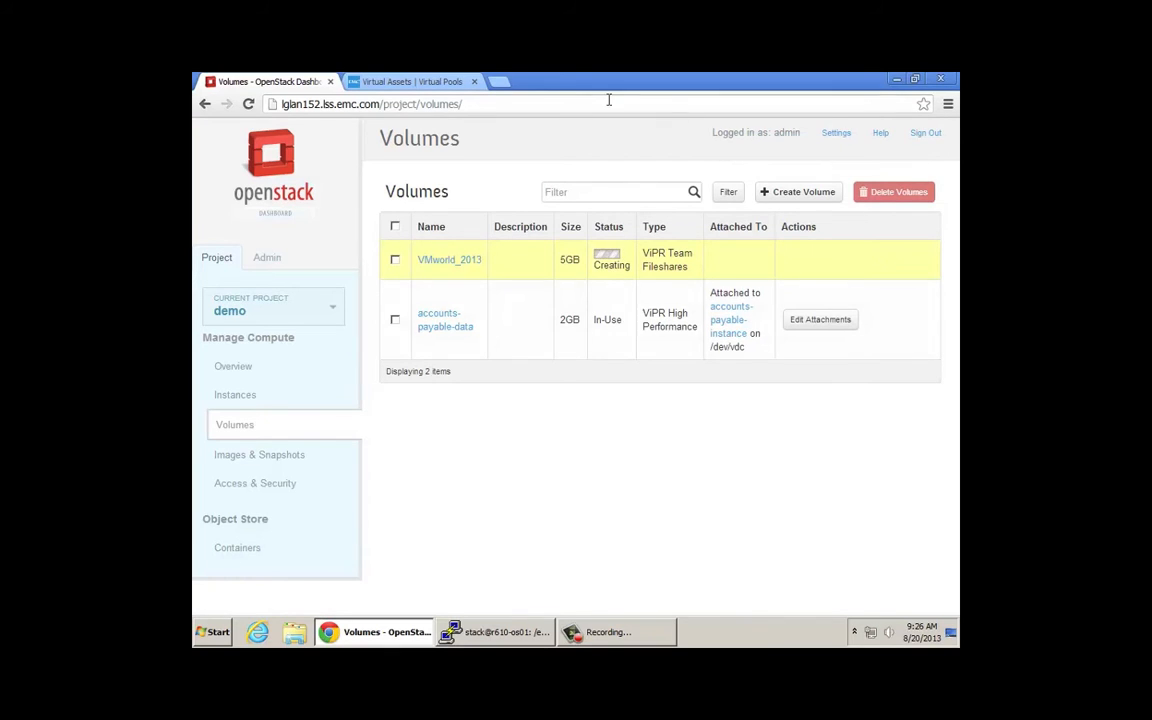
Step: View the new volume's details under ViPR Block Volumes, showing the Team Fileshares pool, and return to OpenStack
left_click(410, 80)
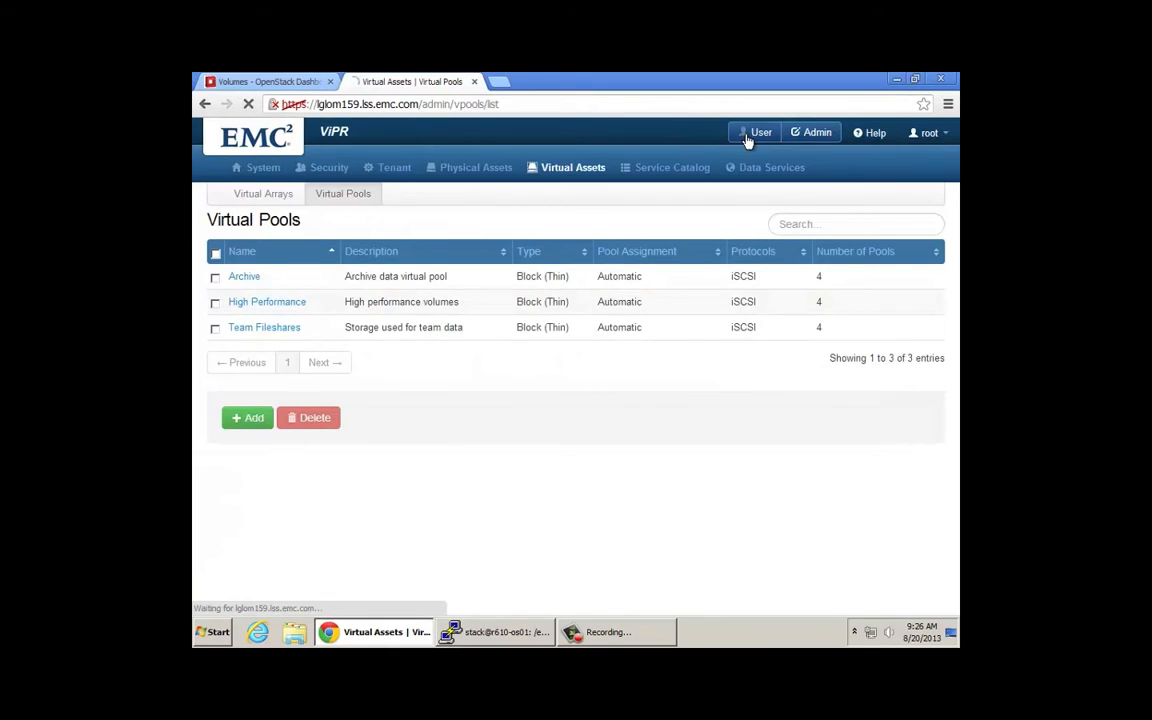
left_click(760, 132)
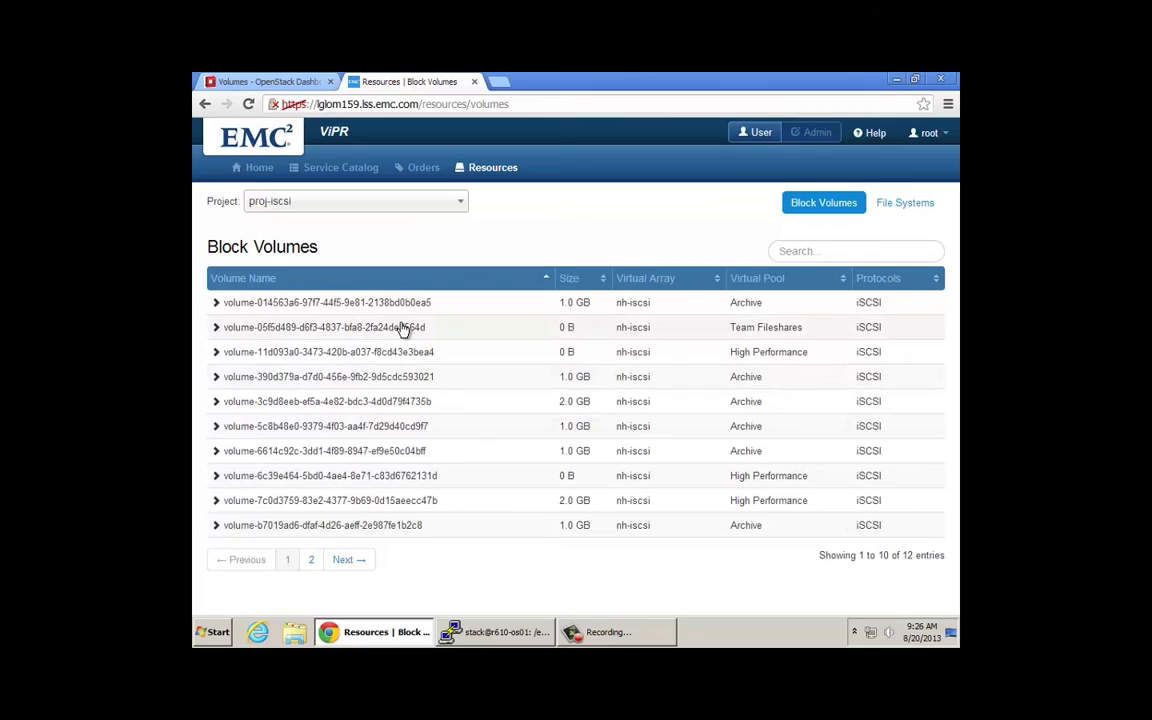
left_click(216, 328)
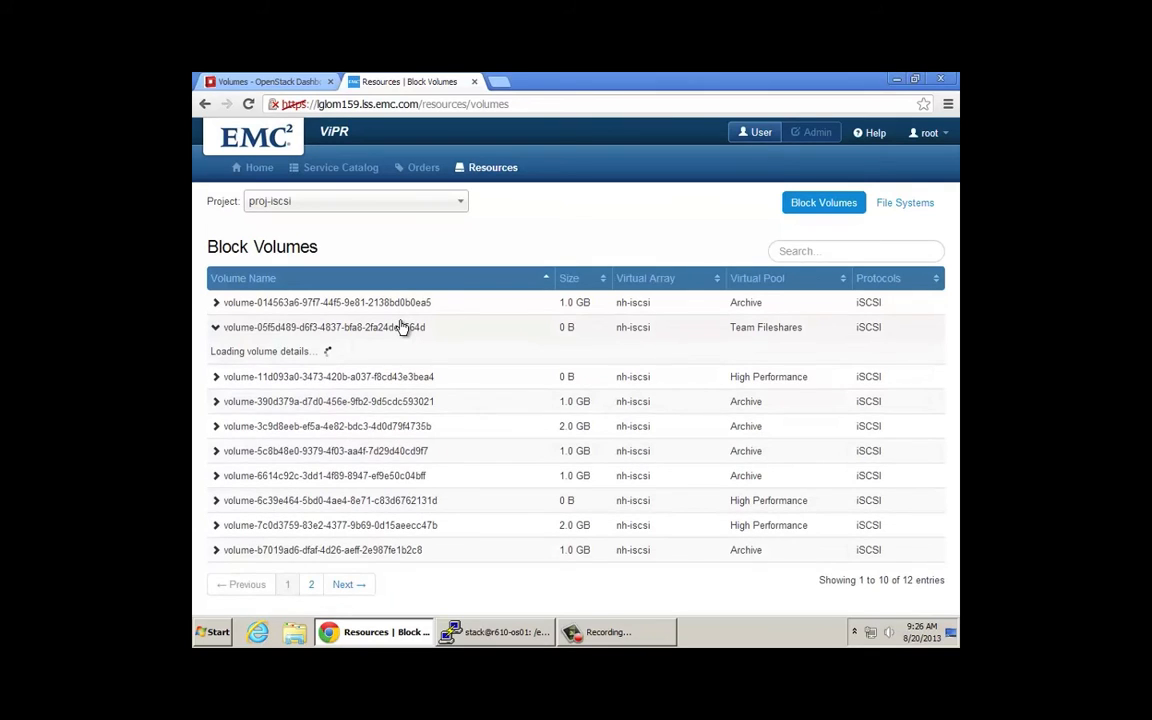
left_click(216, 328)
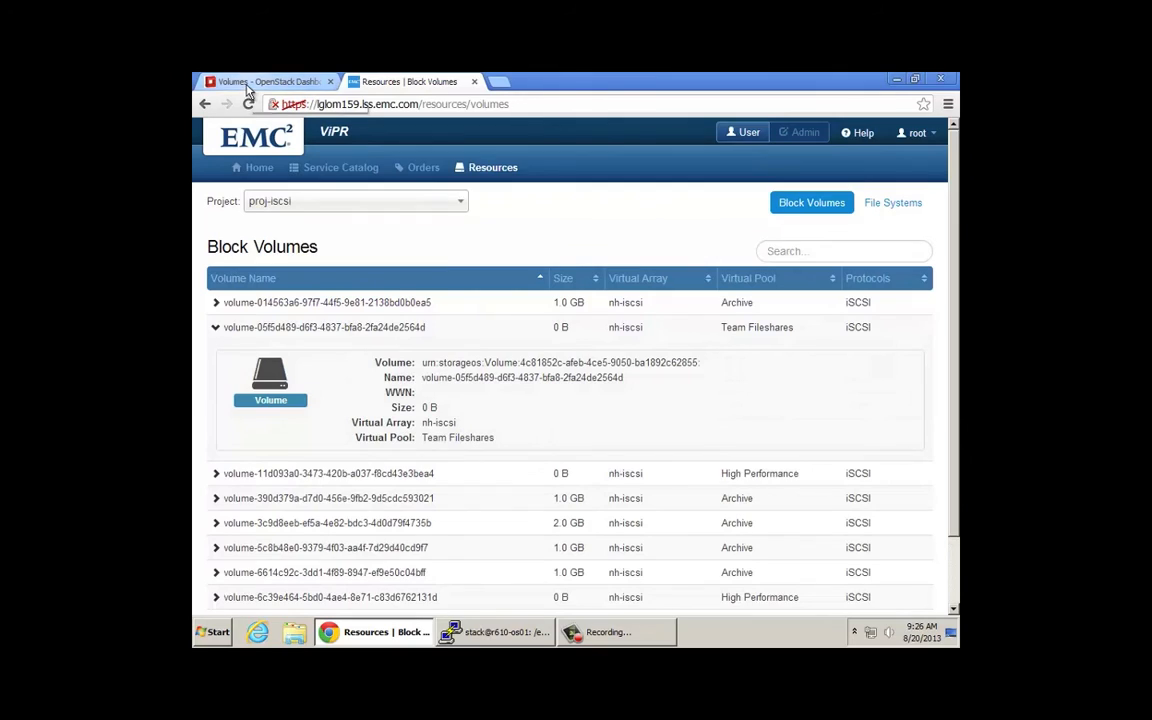
left_click(264, 80)
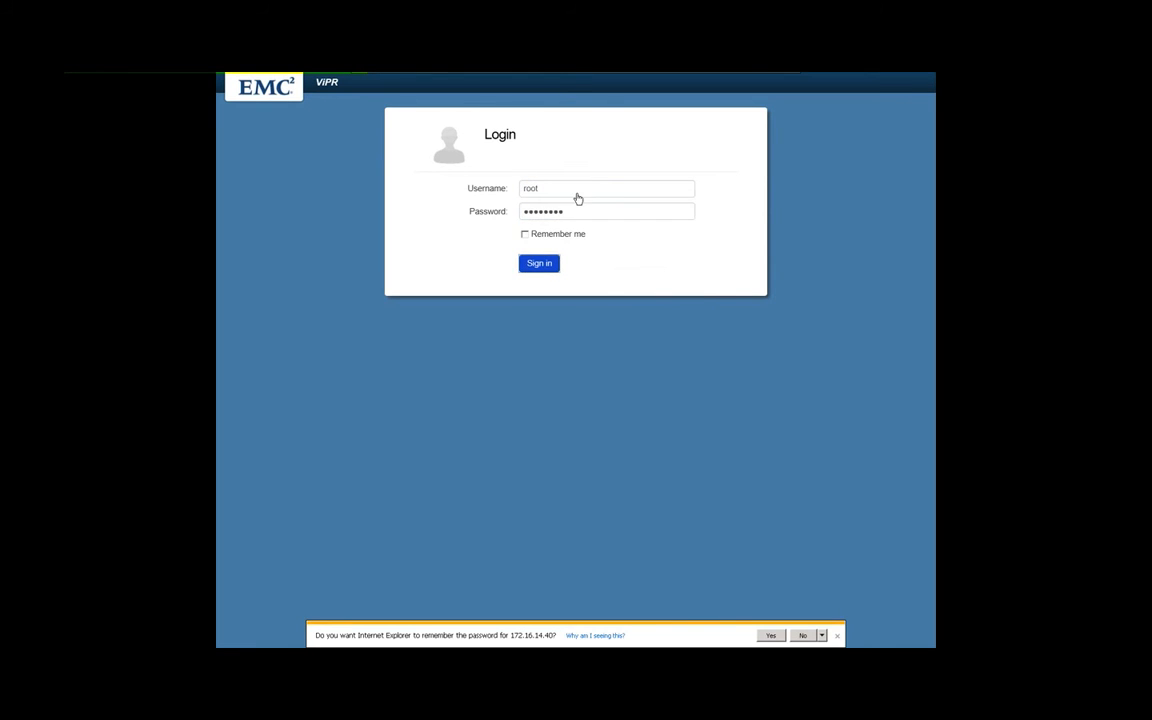
Step: Sign in to ViPR admin and browse through Storage Systems and Virtual Arrays to the Virtual Pools list
left_click(538, 264)
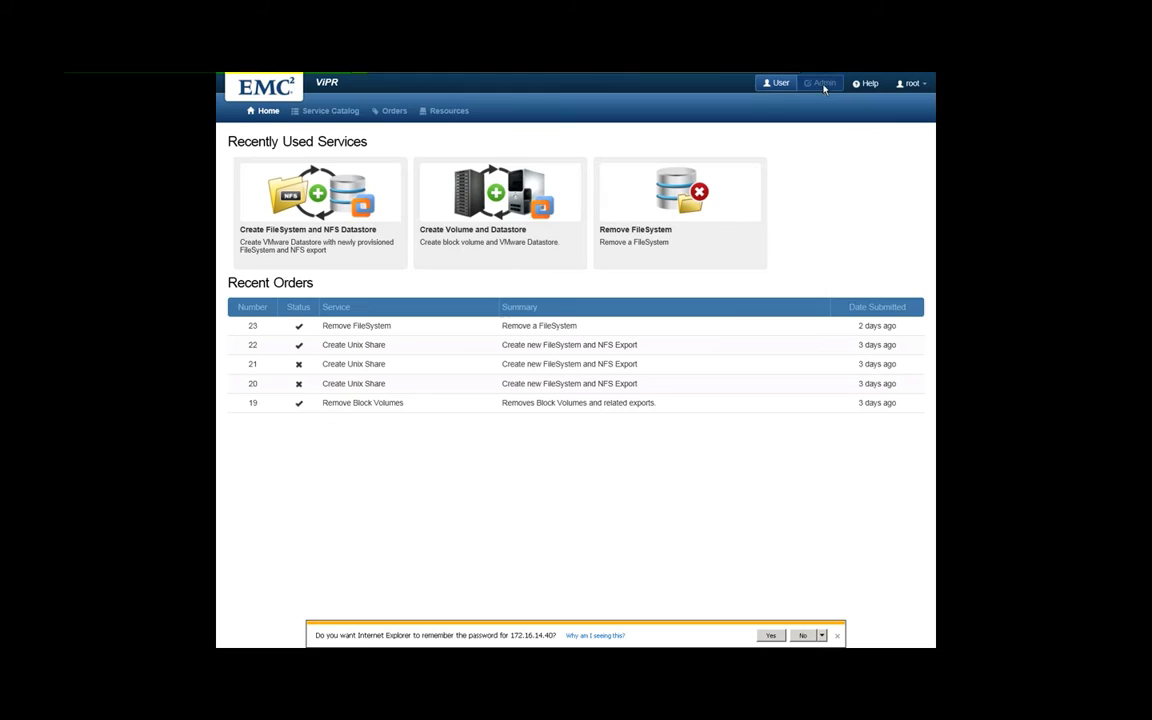
left_click(820, 84)
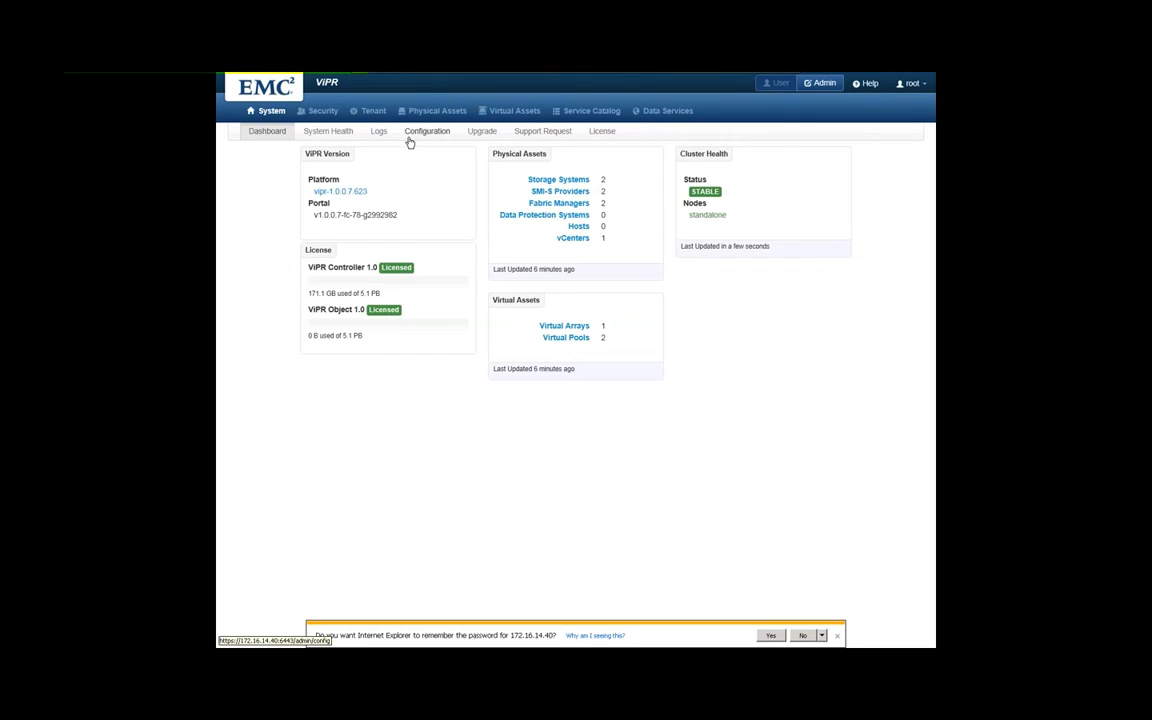
left_click(436, 110)
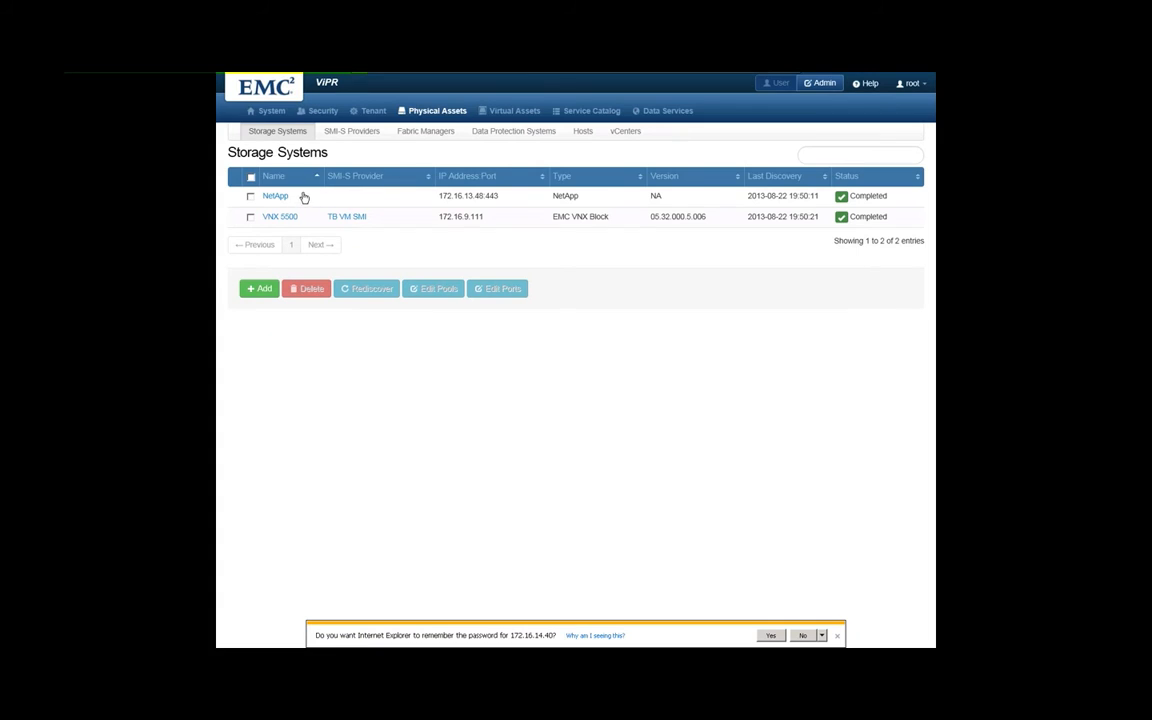
mouse_move(234, 228)
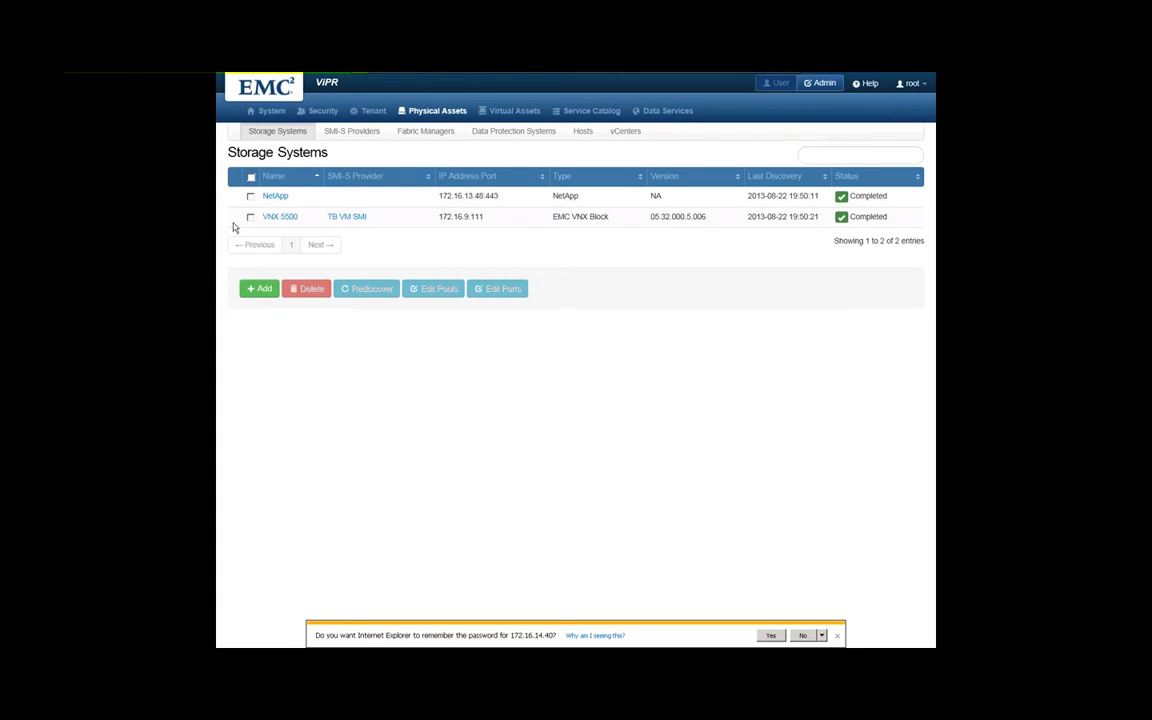
mouse_move(516, 112)
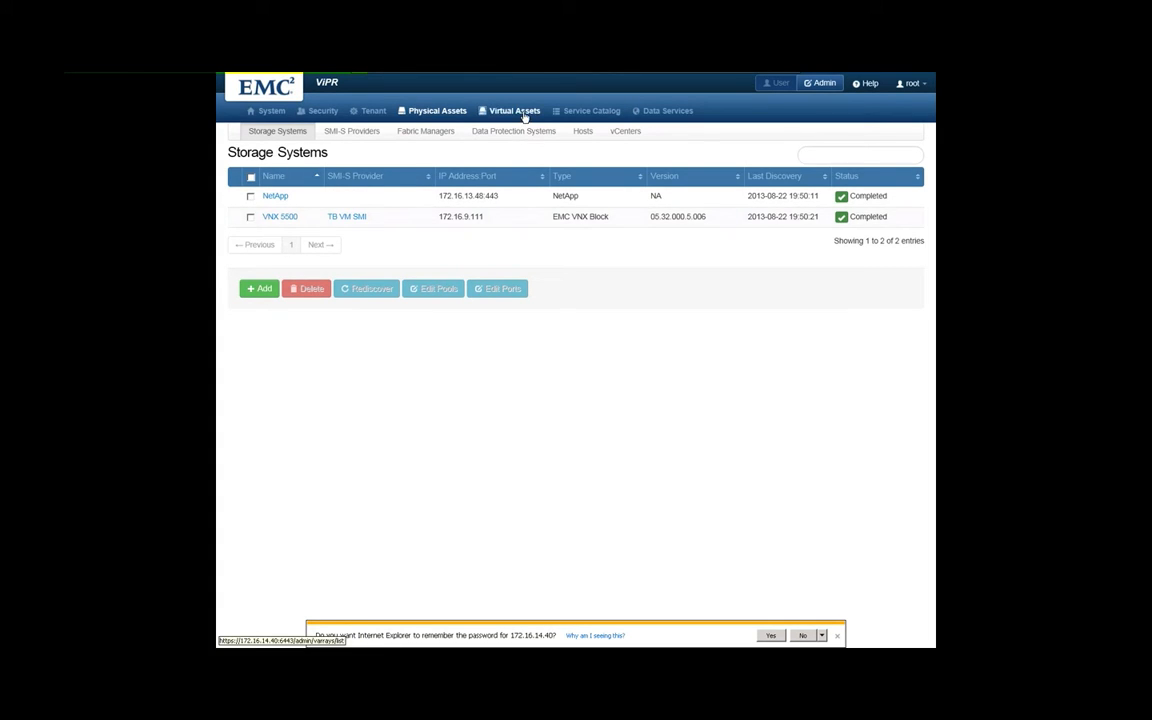
left_click(514, 110)
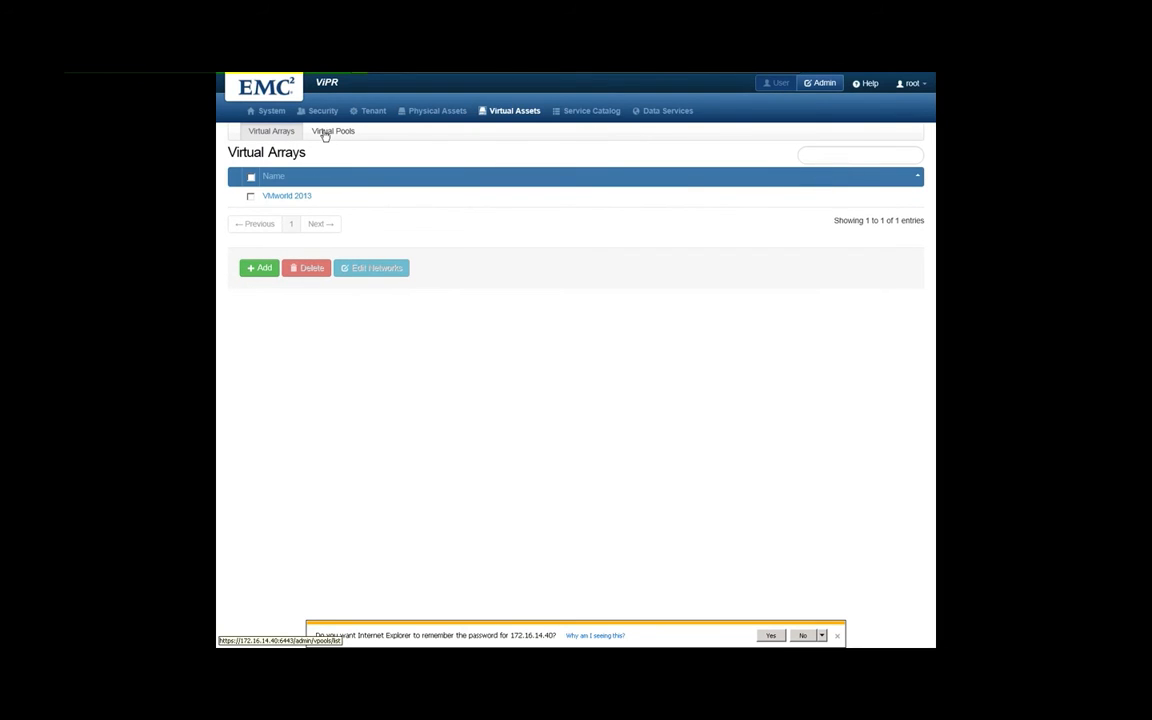
left_click(332, 132)
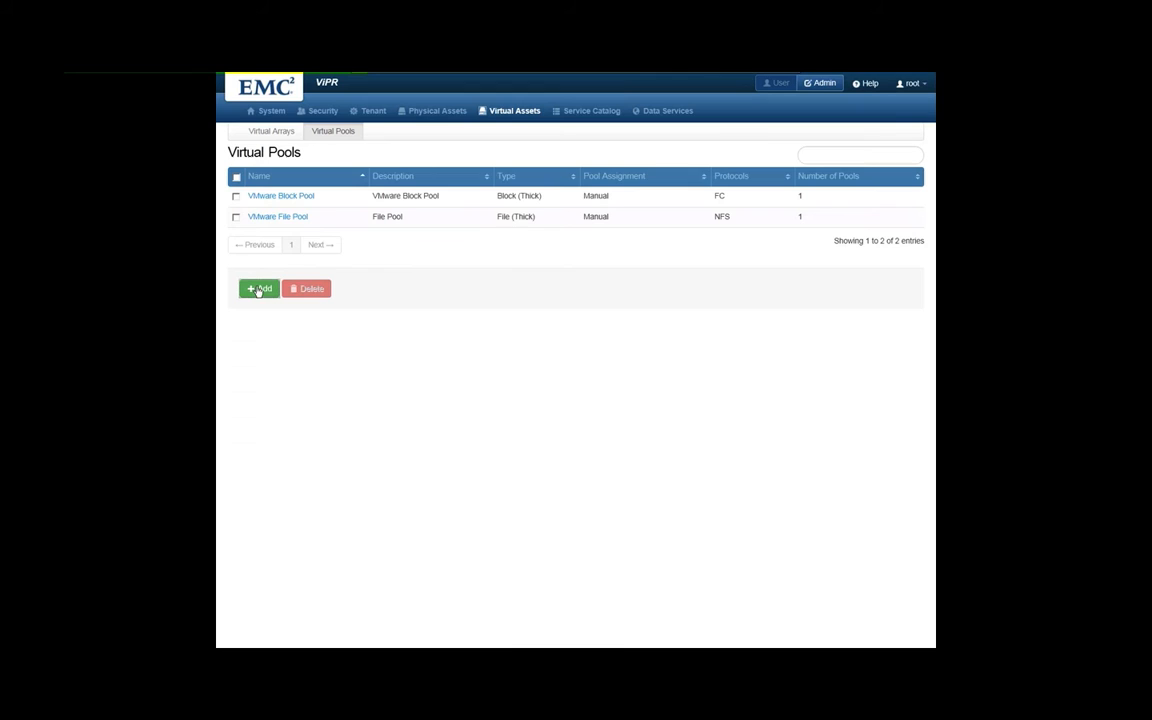
Step: Add a thin File virtual pool 'Swift Pool' on VMworld 2013 with NFS and save it
left_click(258, 288)
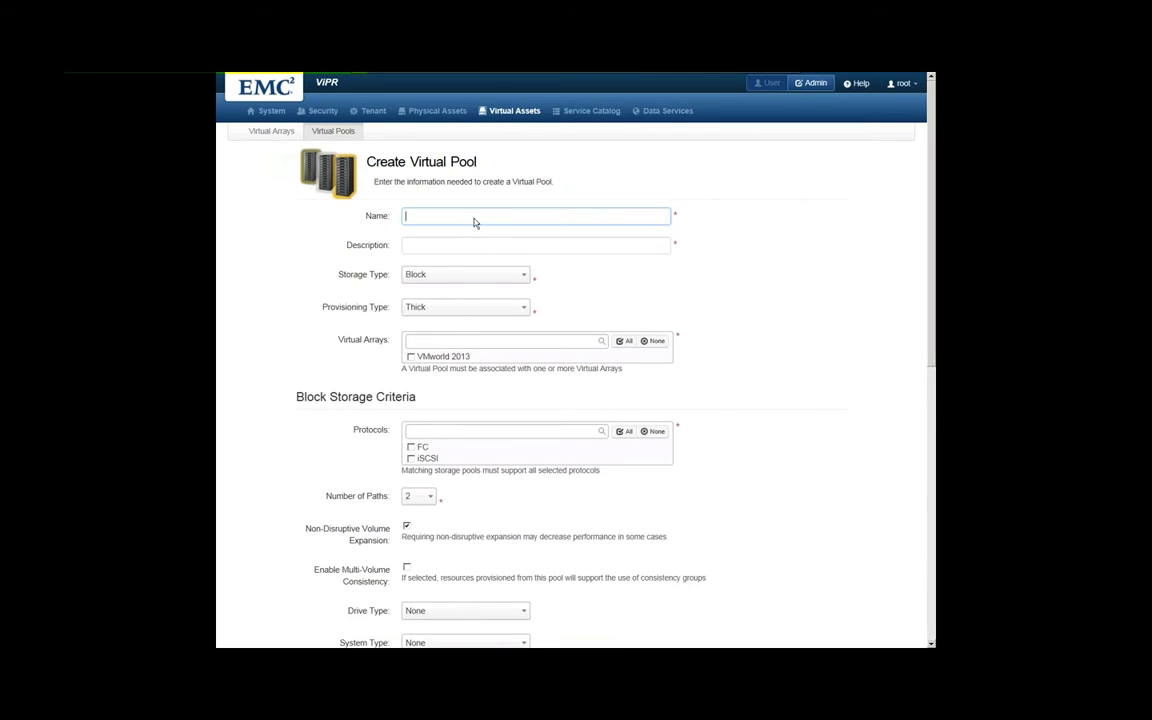
type("Swift Pool")
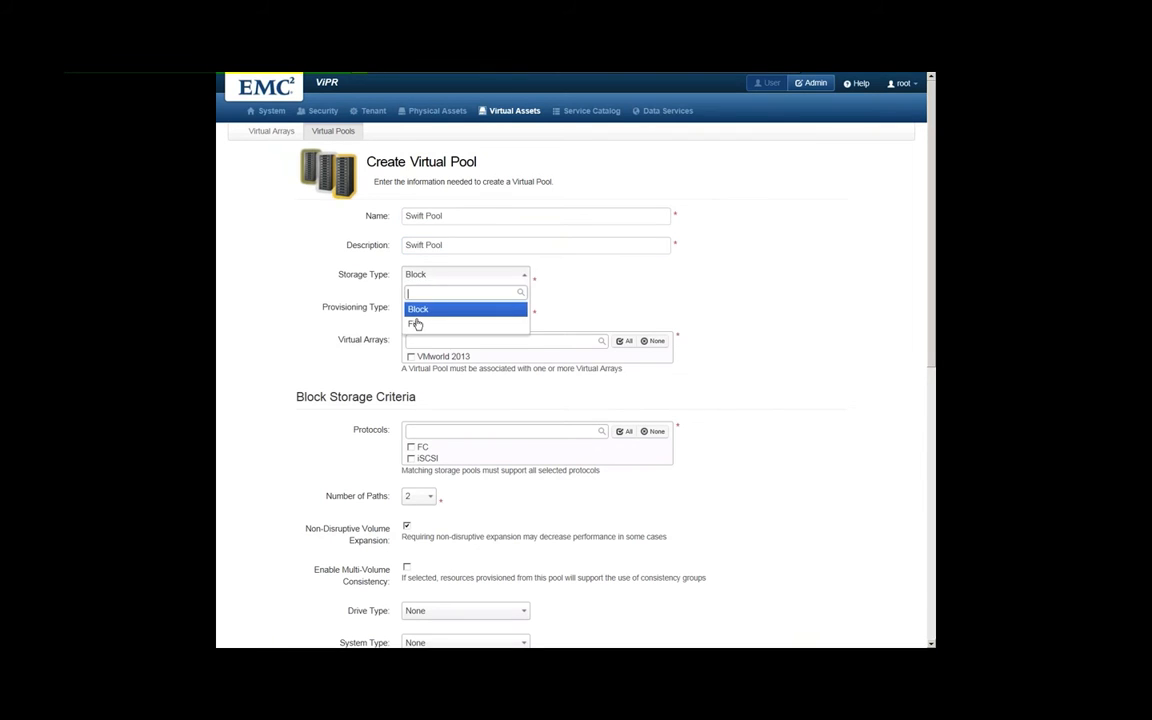
left_click(416, 324)
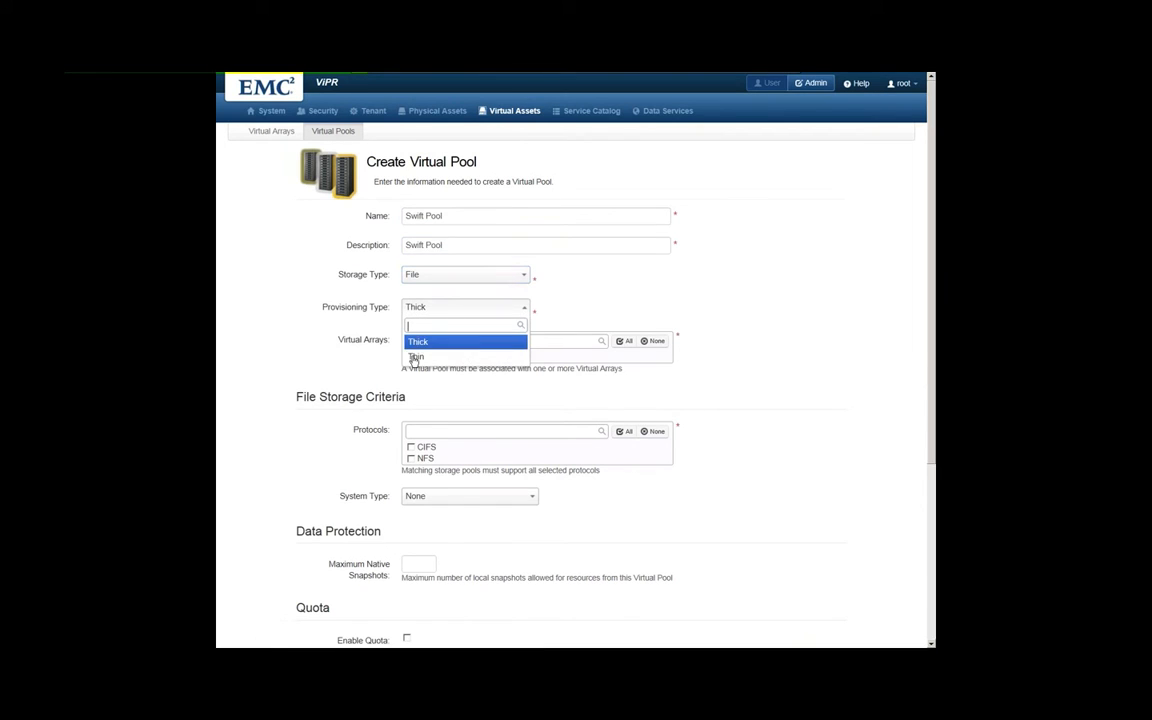
left_click(416, 356)
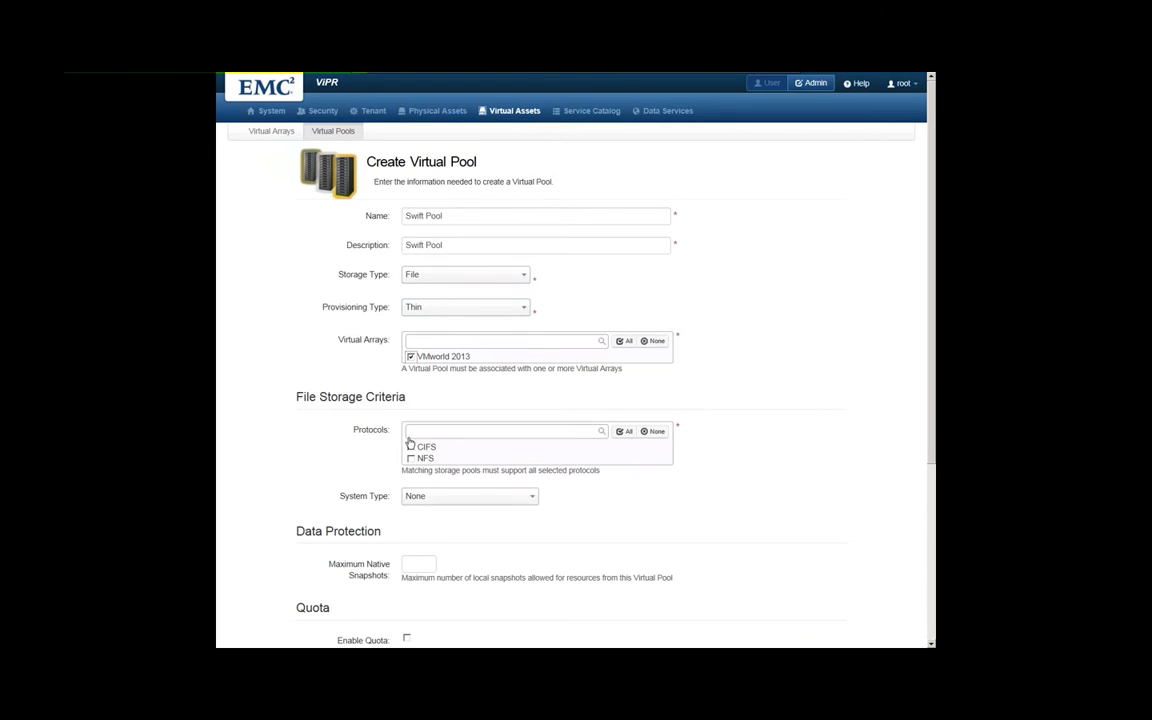
left_click(410, 458)
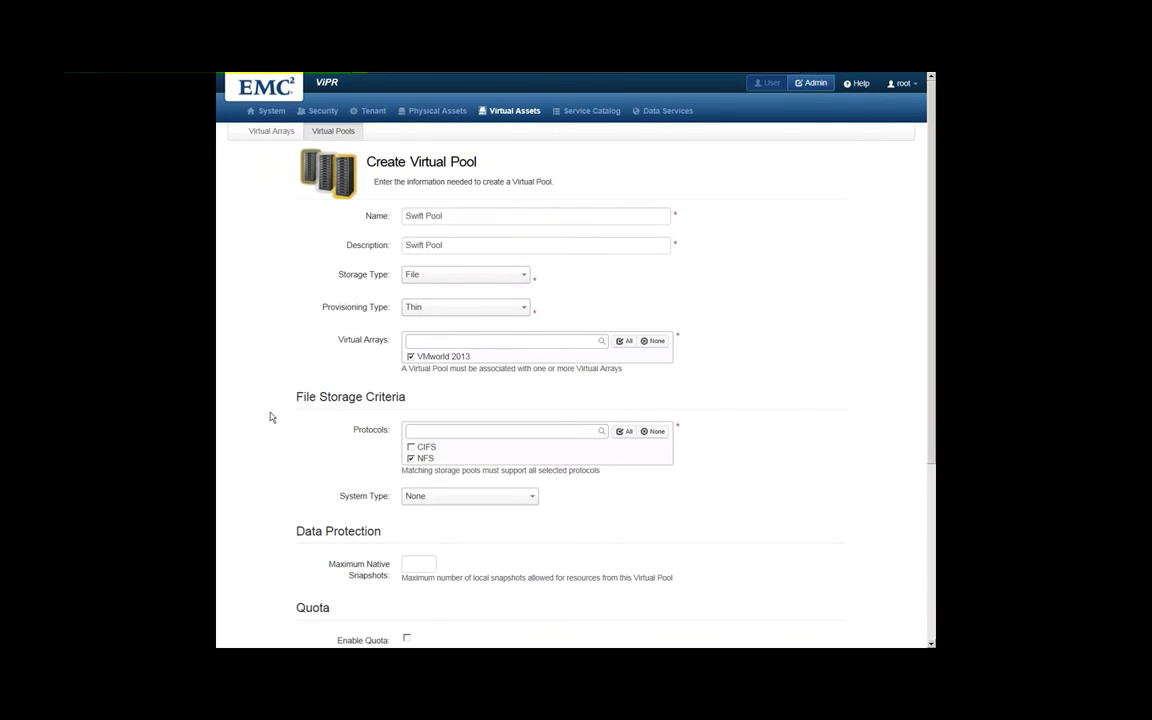
scroll("down", 3)
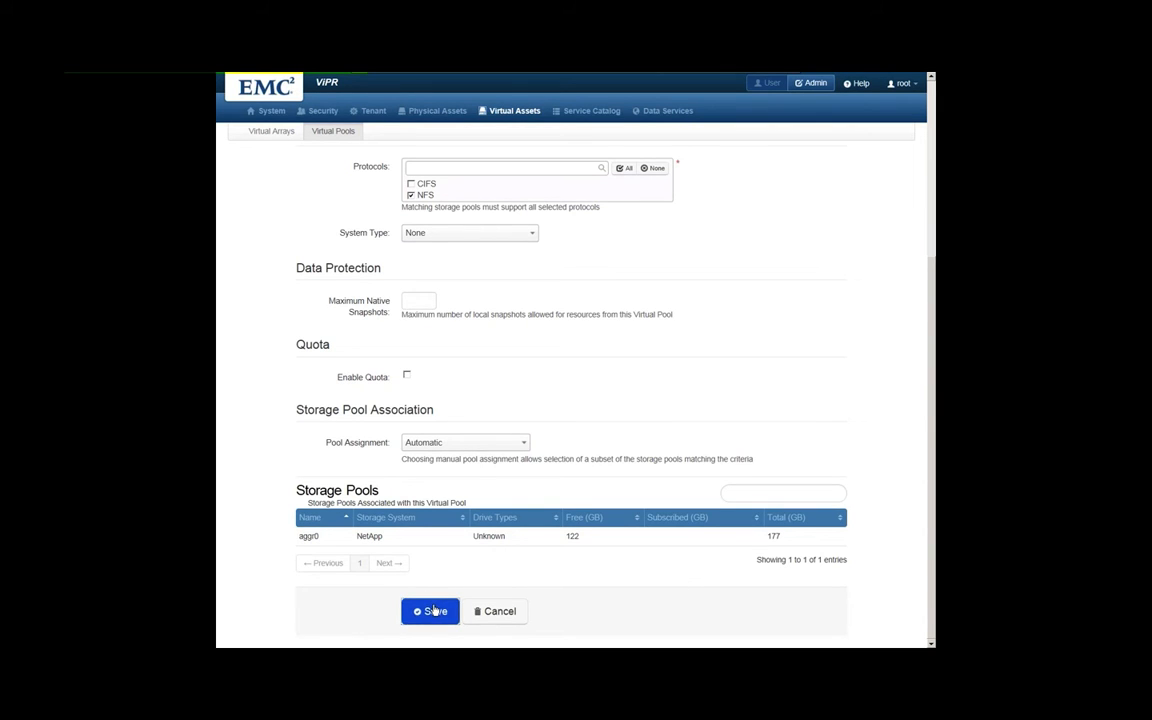
left_click(430, 612)
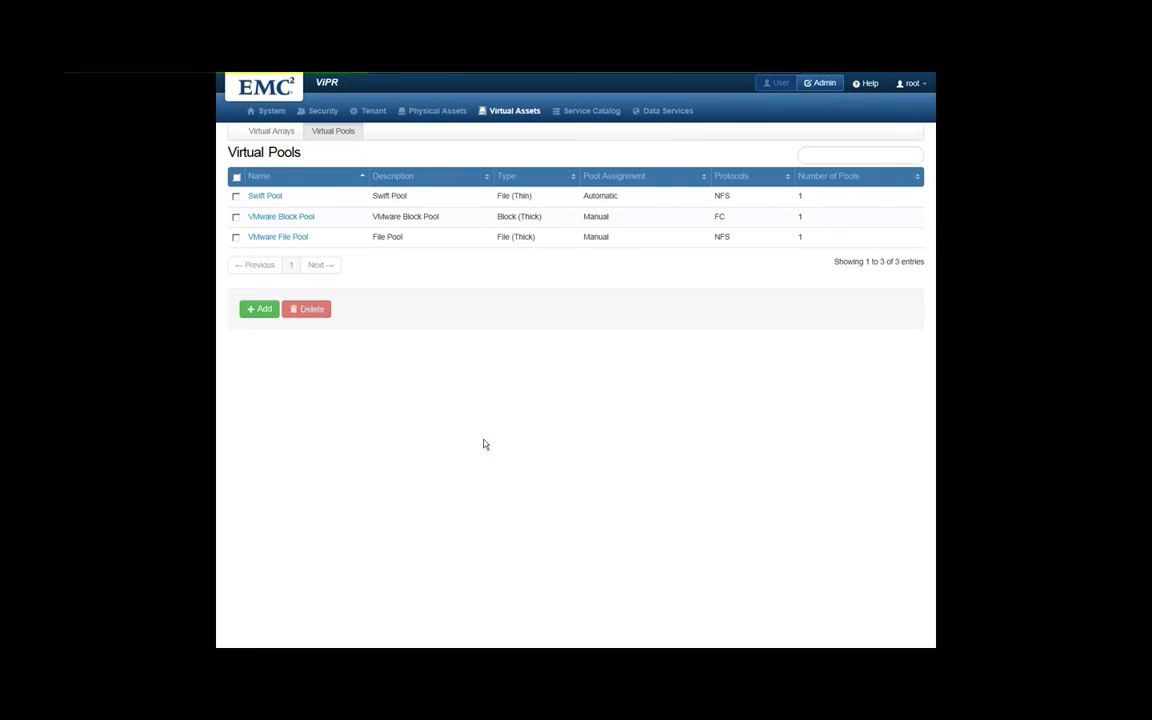
mouse_move(680, 114)
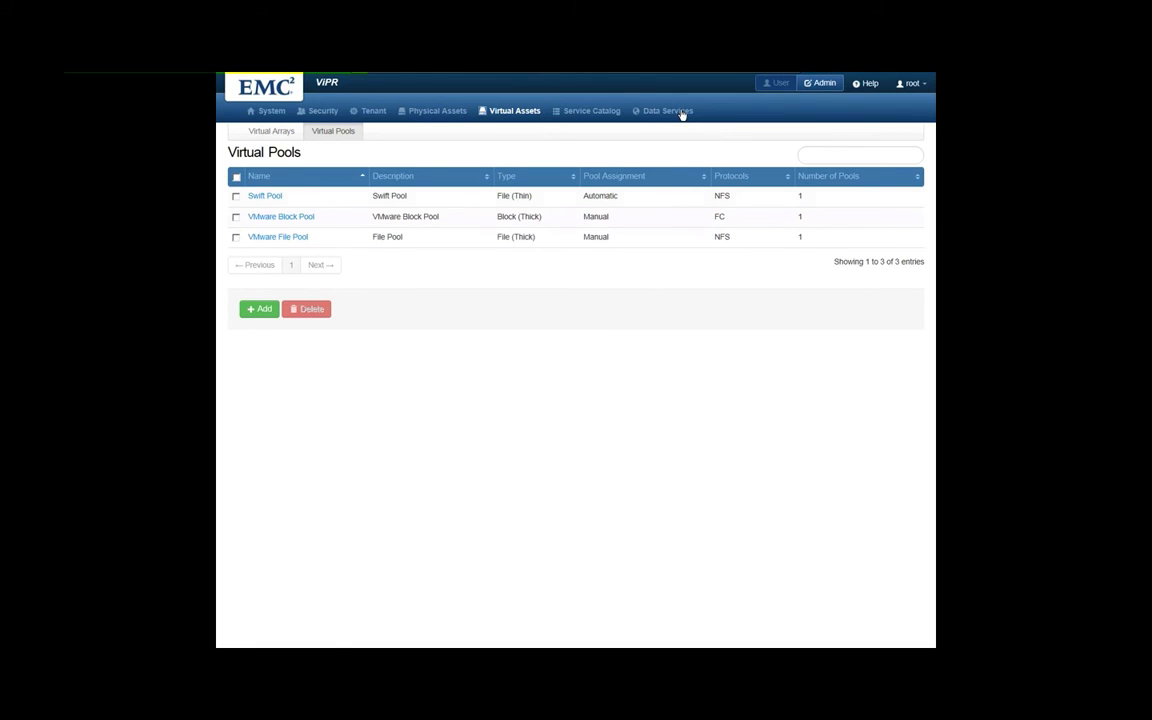
Step: Under Data Services, start a data store swiftPool1 described 'Pool for OpenStack Swift Storage'
left_click(666, 110)
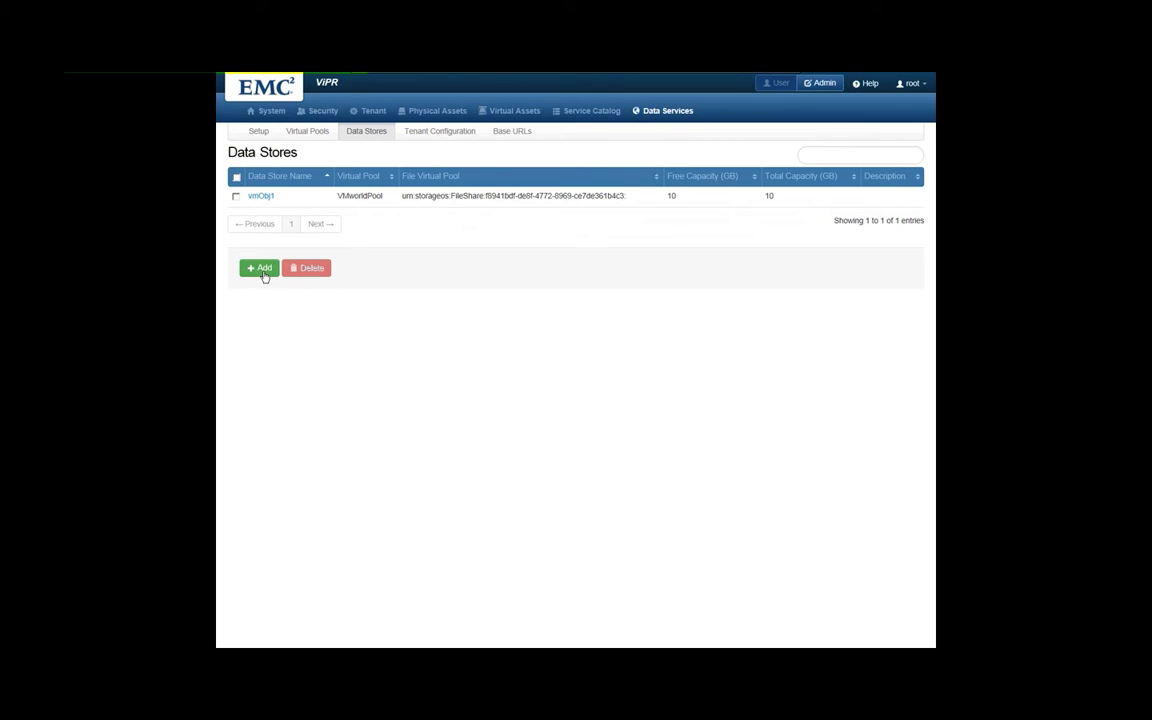
left_click(260, 268)
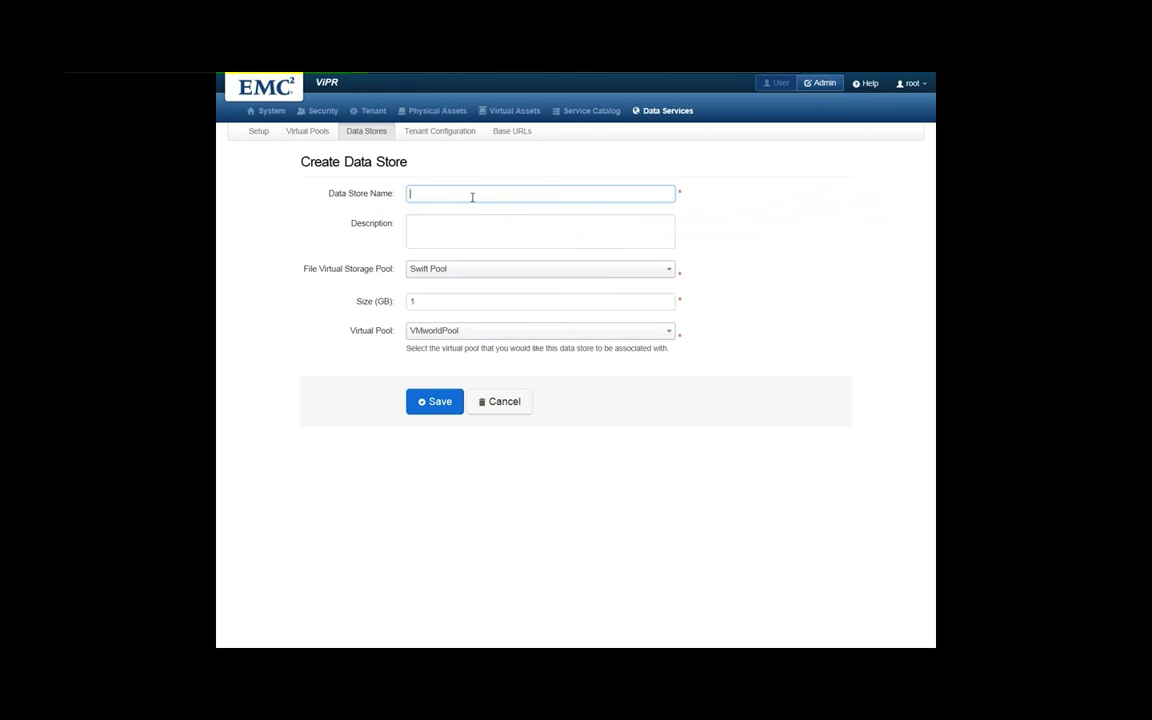
type("sW")
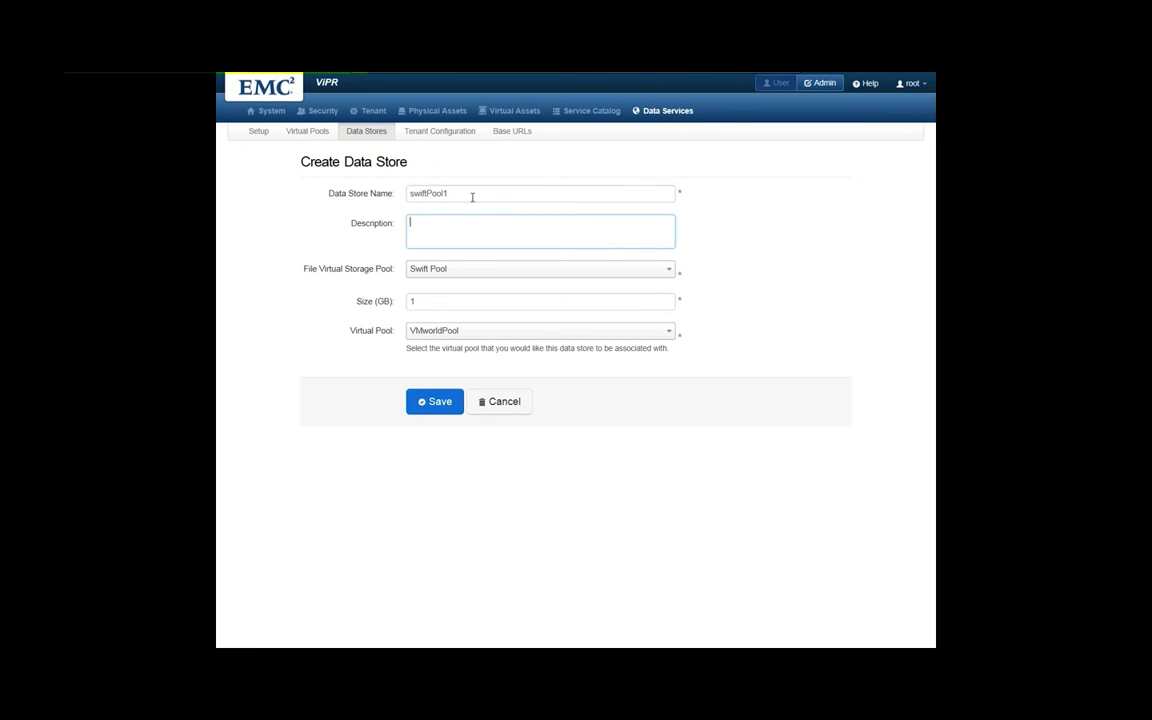
type("Pool for S")
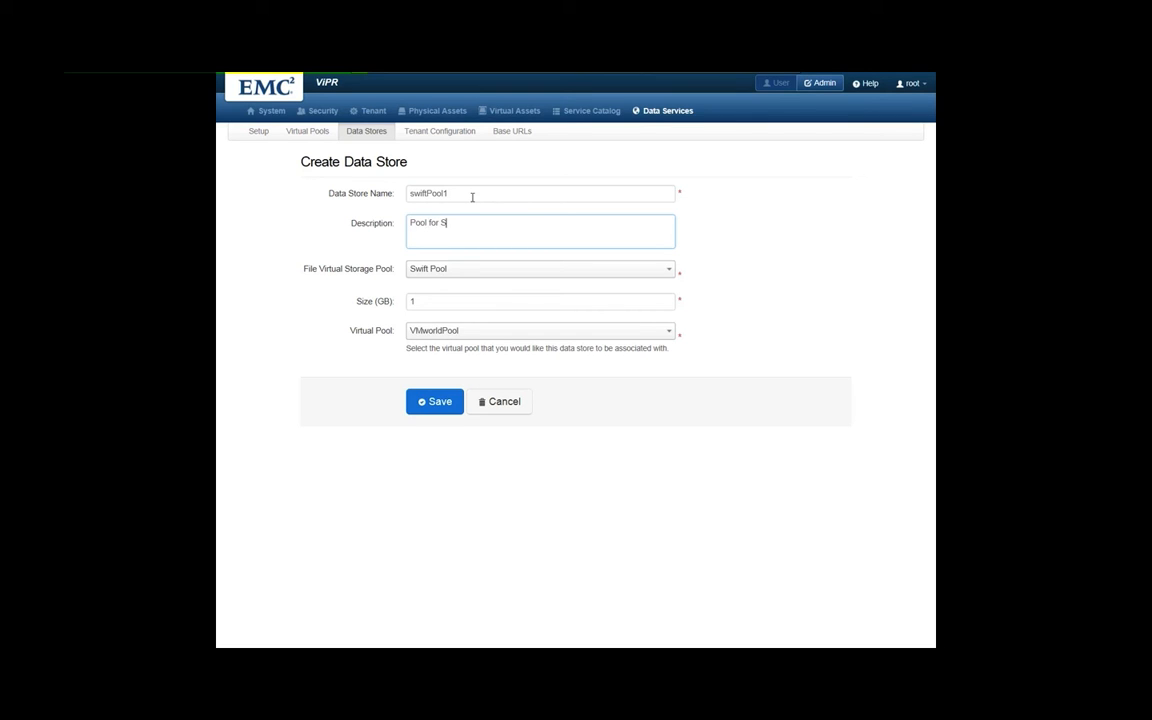
type("penS")
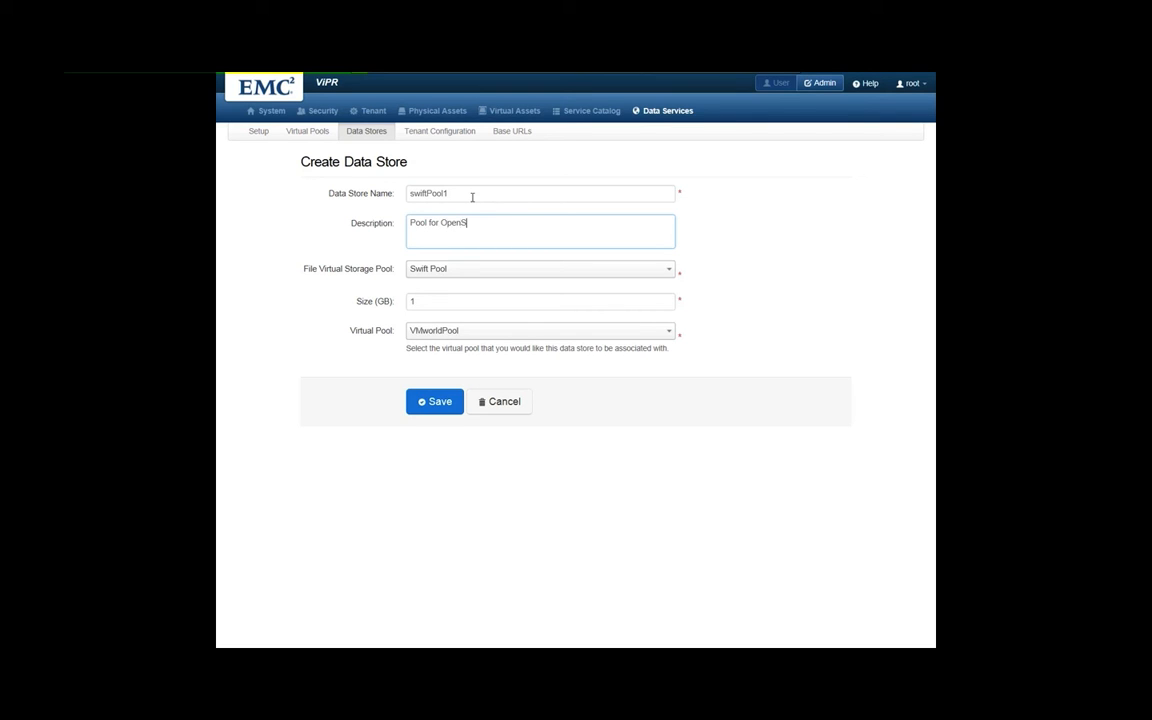
type("tack Swift")
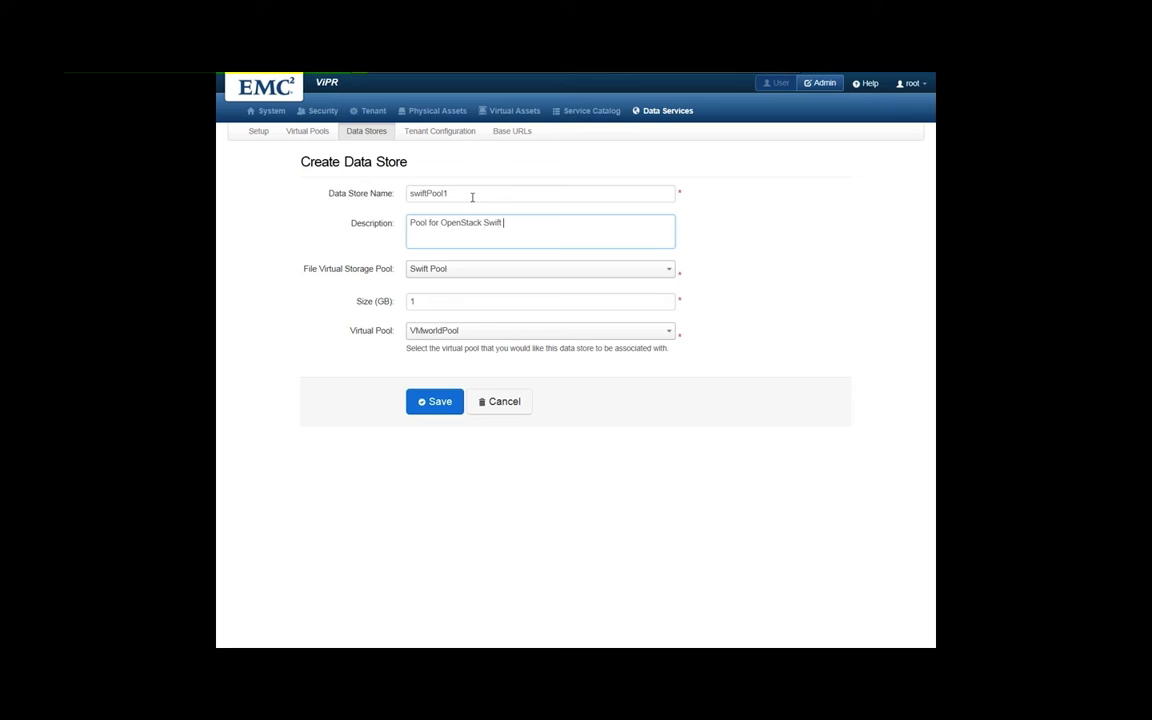
type("Storage")
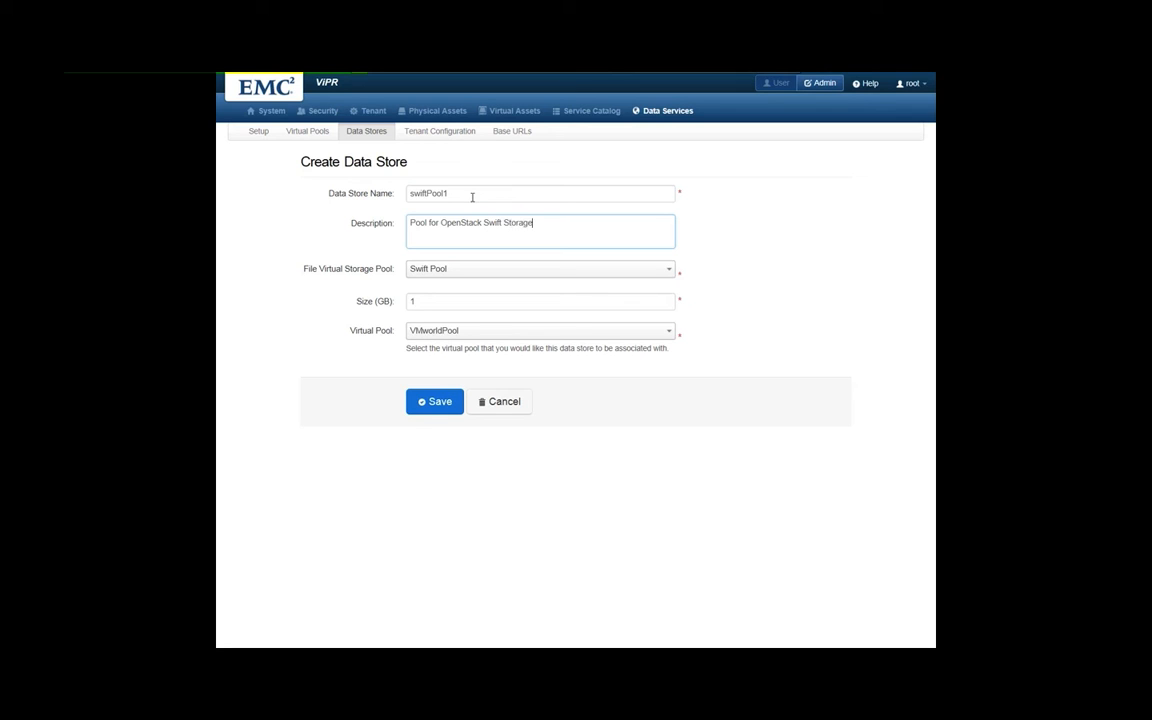
Step: Set the data store size to 10 GB on Swift Pool/VMworldPool and save it
left_click(540, 300)
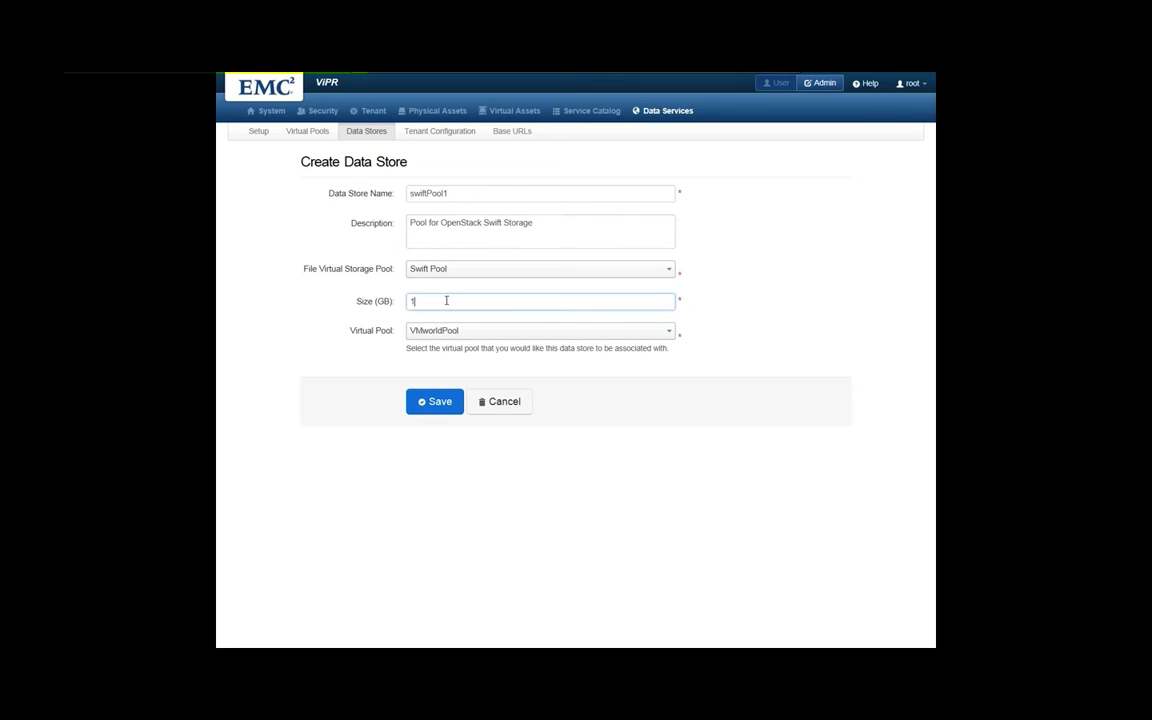
type("0")
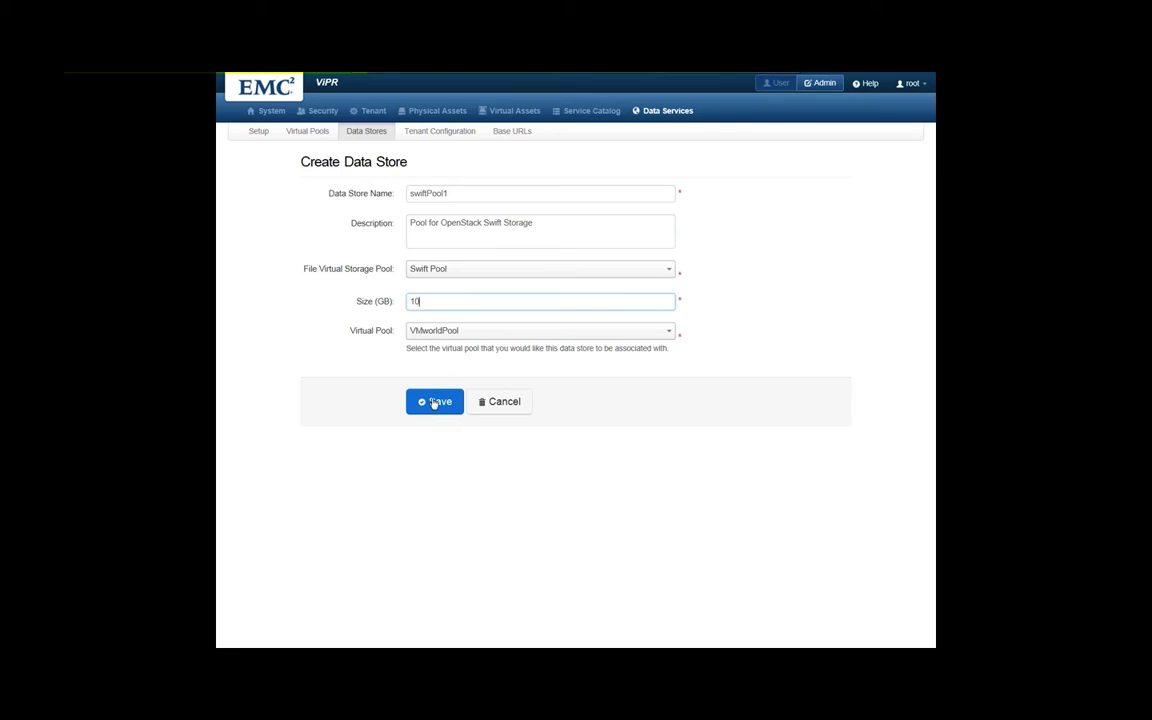
left_click(436, 400)
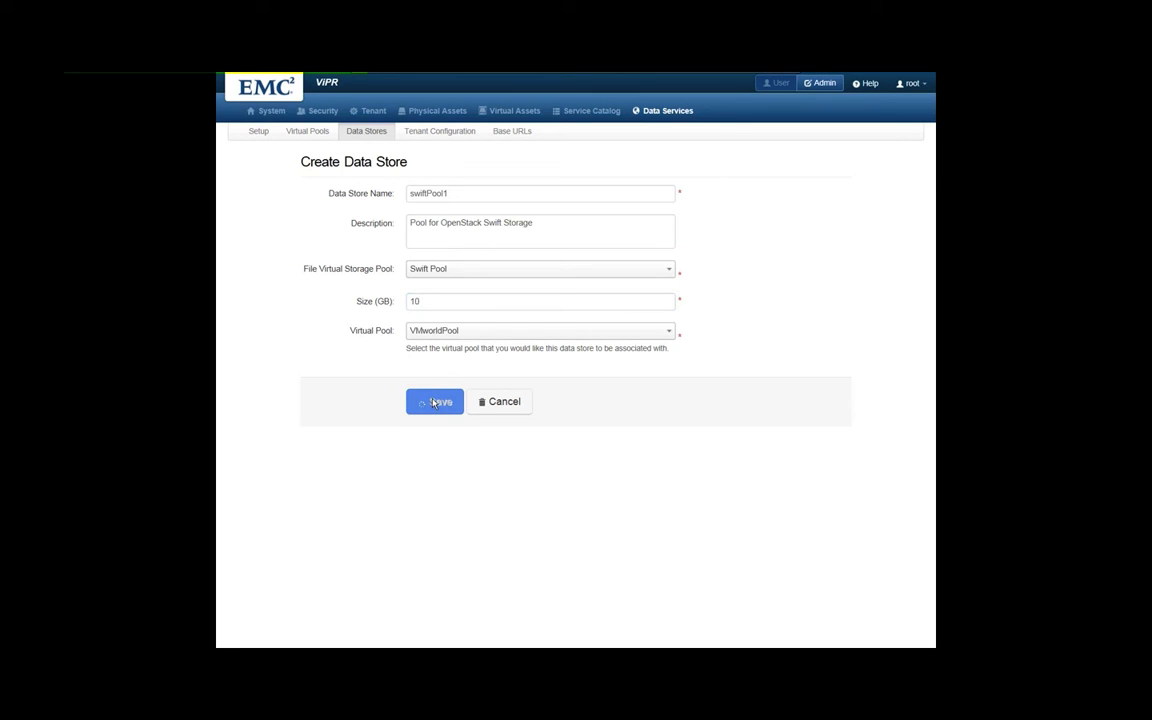
left_click(436, 400)
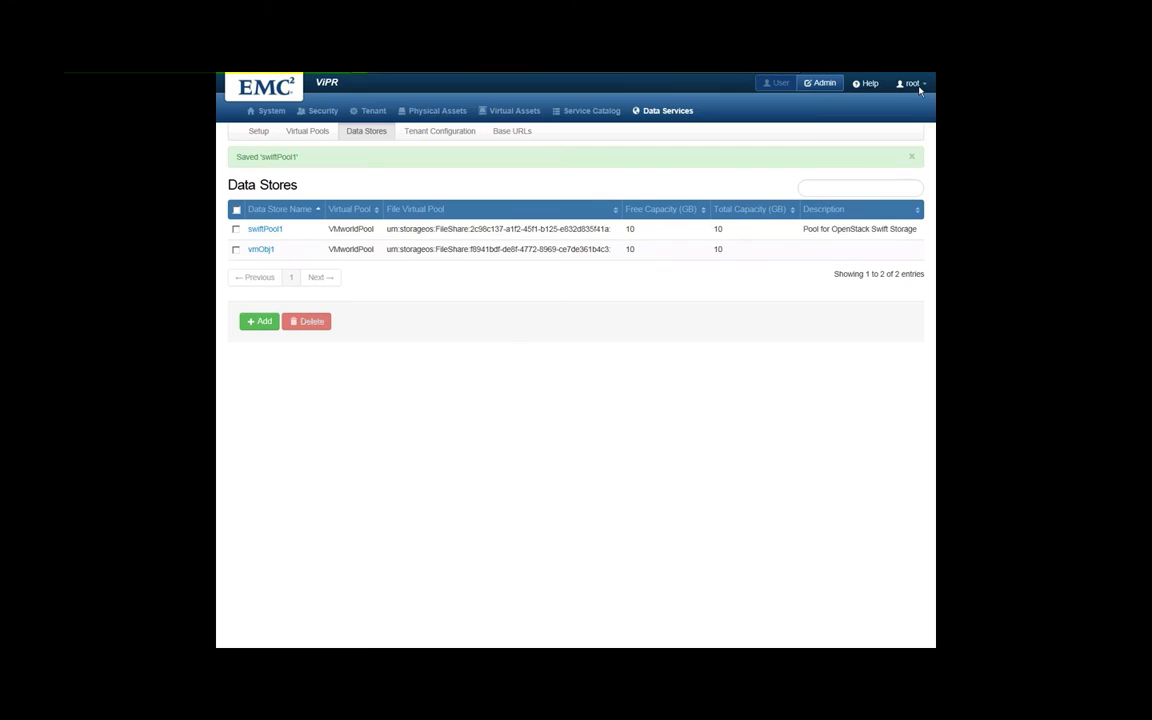
Step: Generate a new object store key from the root user's Manage Object Store Keys page
left_click(912, 84)
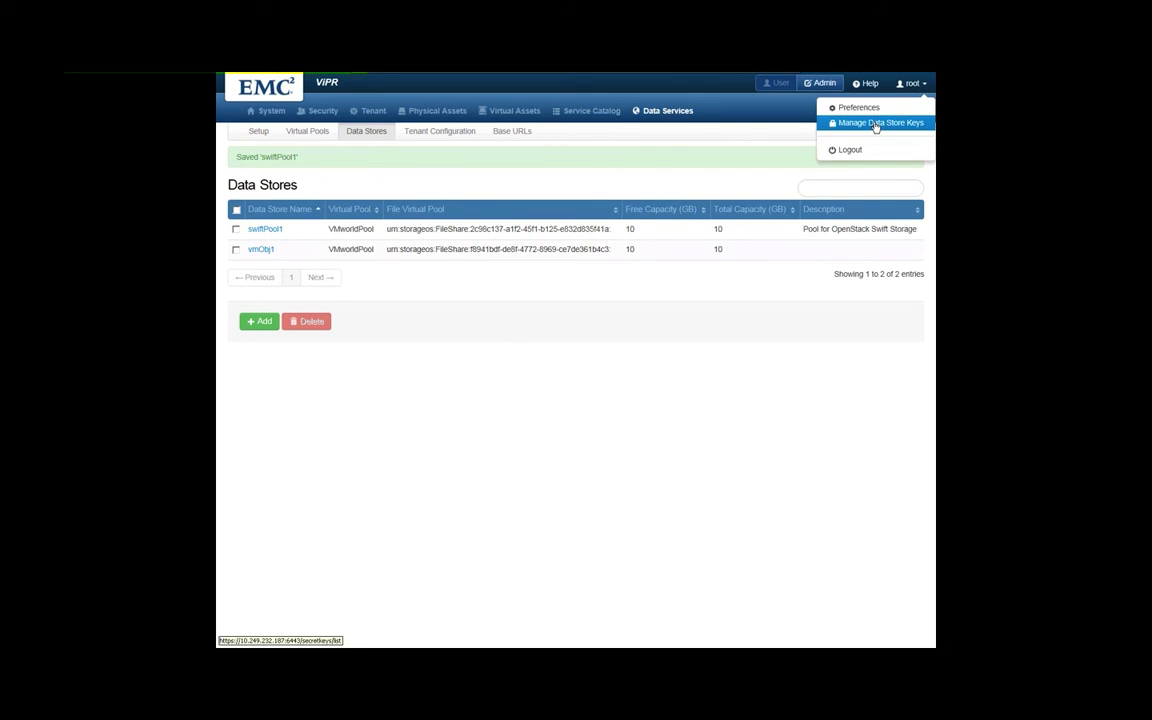
left_click(880, 122)
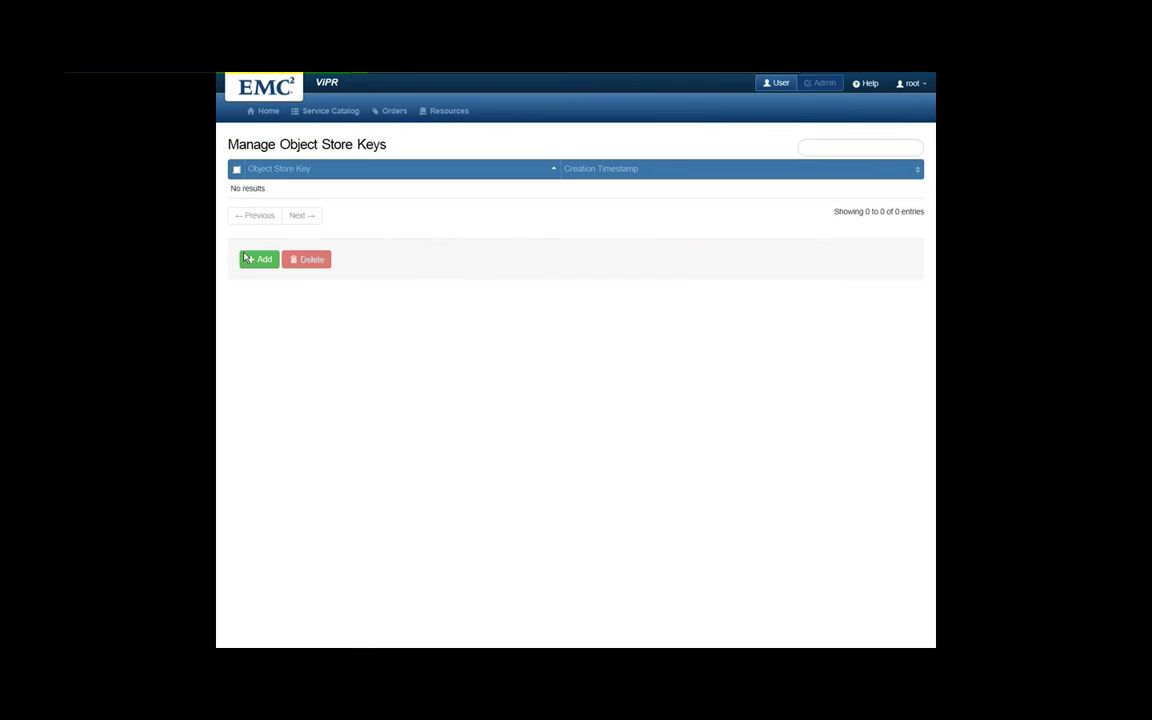
left_click(258, 260)
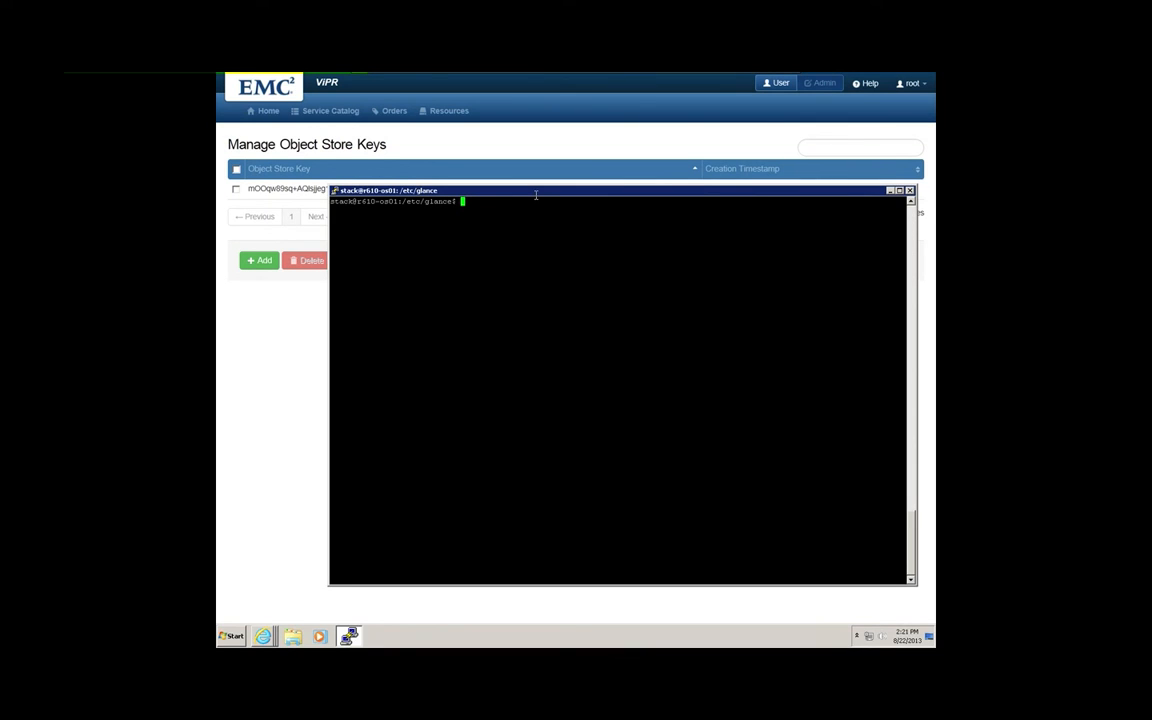
Step: In vi, set glance-api.conf swift_store_auth_address to 10.249.232.107:5000/v2.0/ and swift_store_user to VMworldPool:root
type("vi glance")
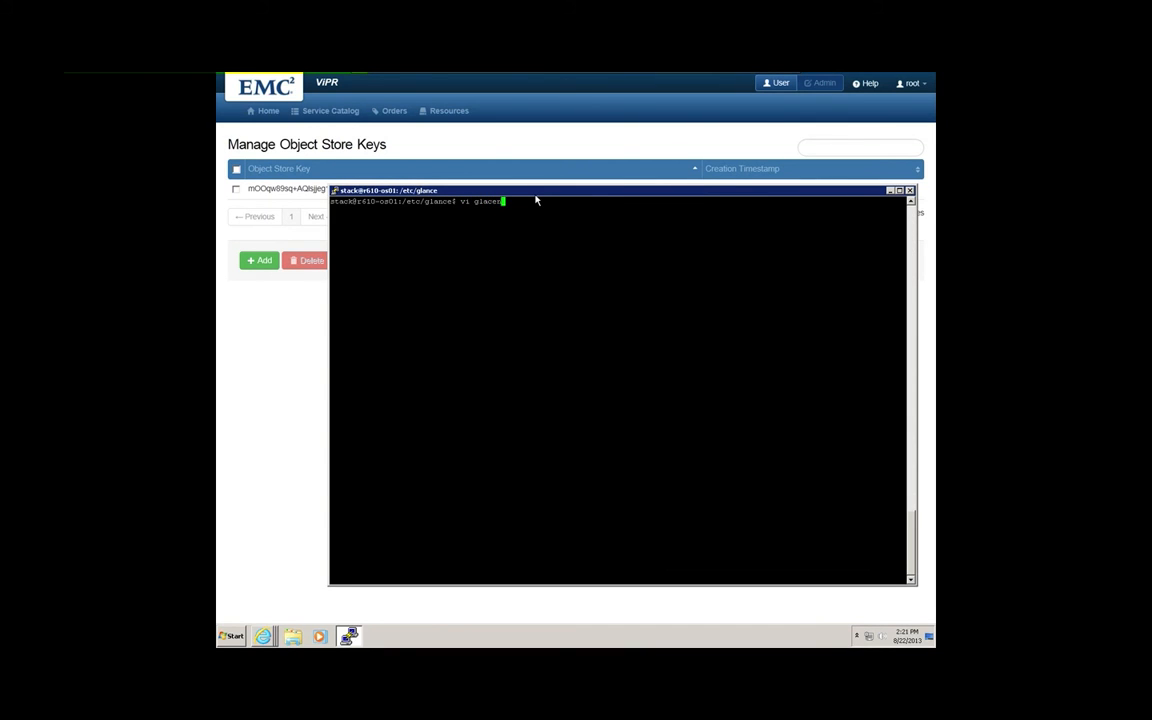
type("-api.con")
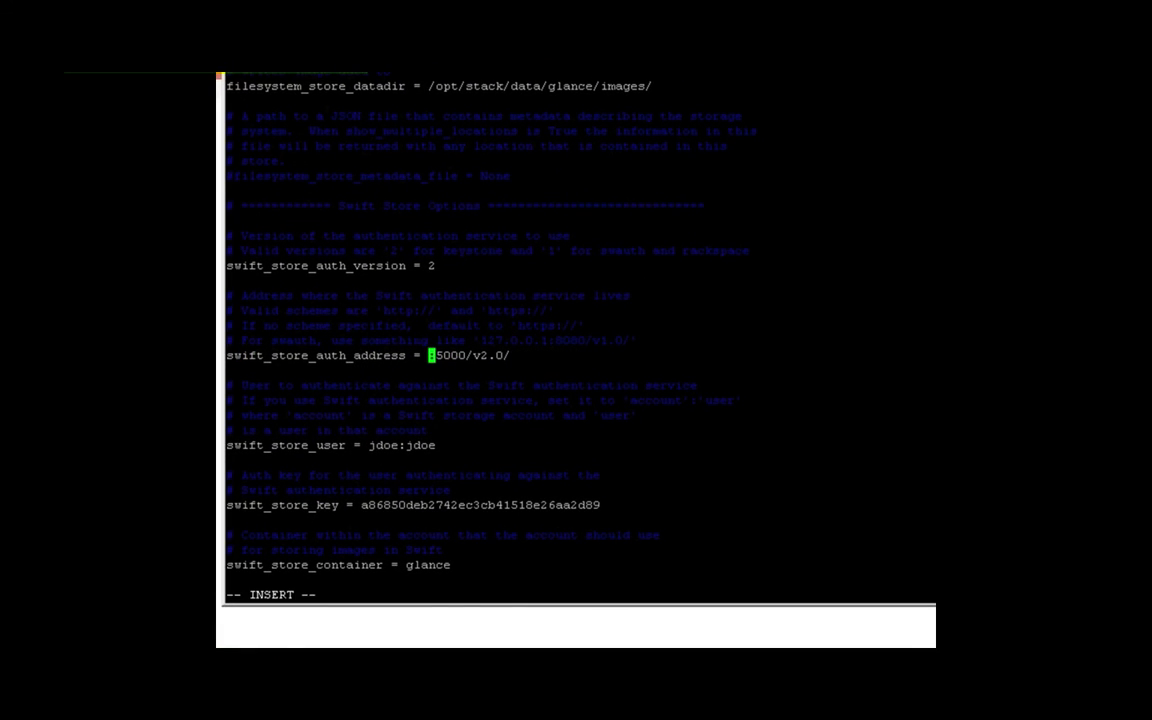
type("10.")
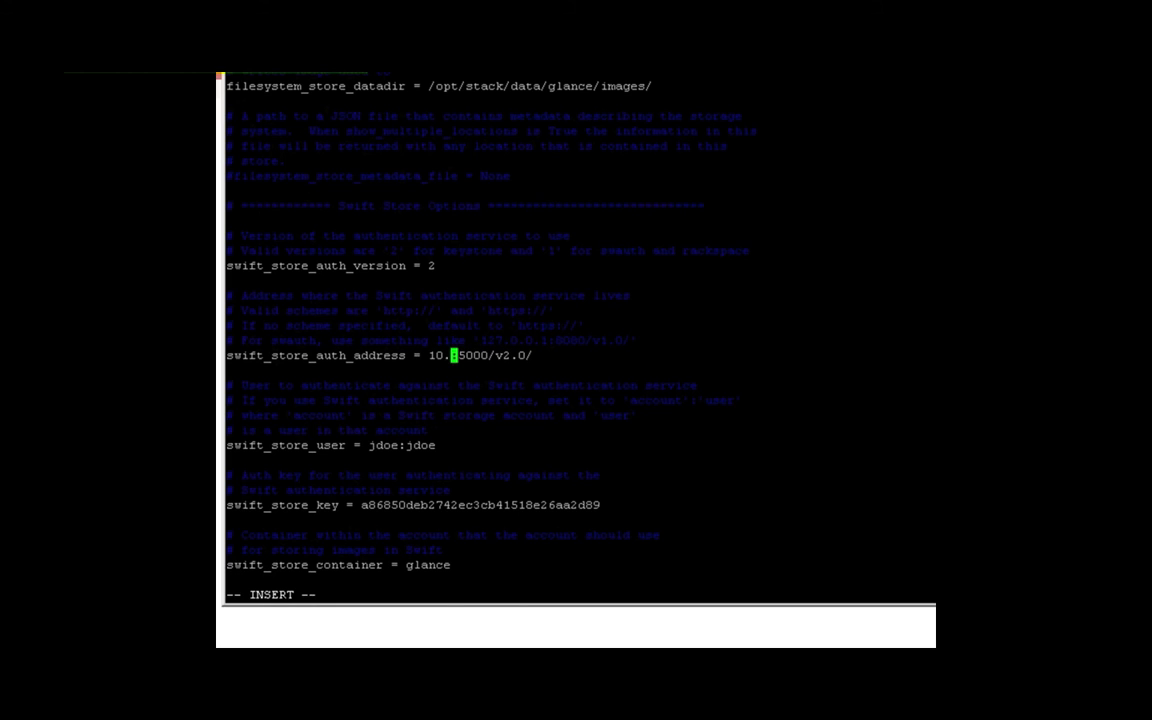
type("249.")
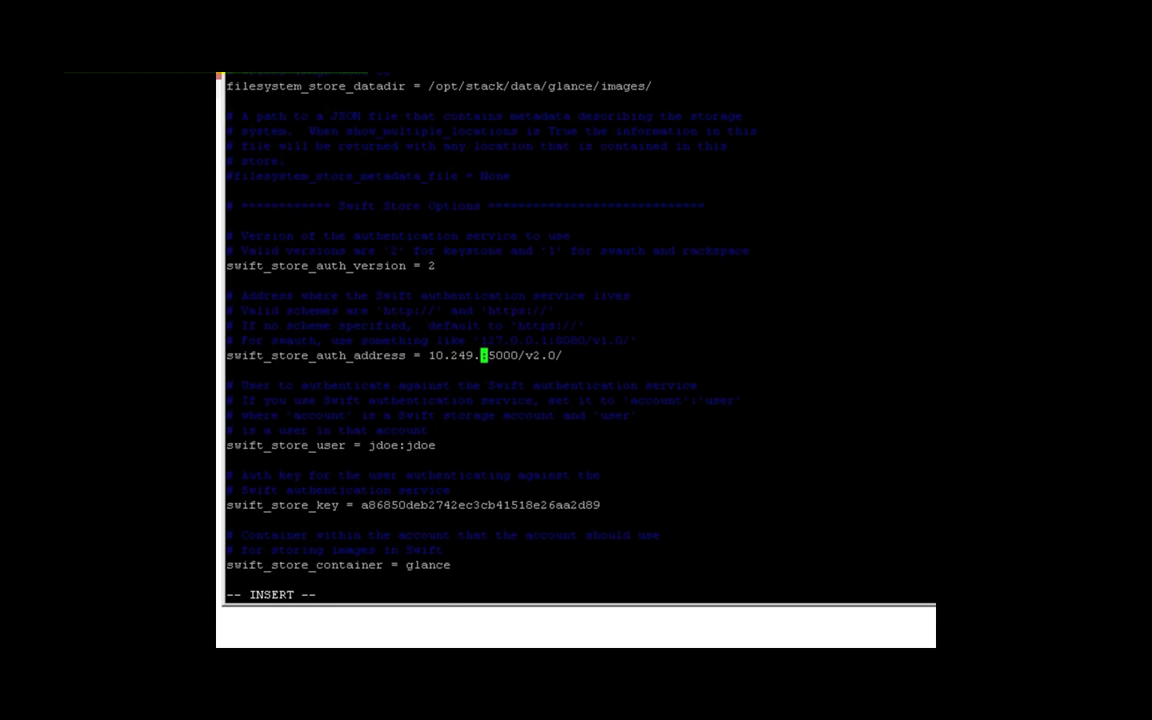
type("232.187")
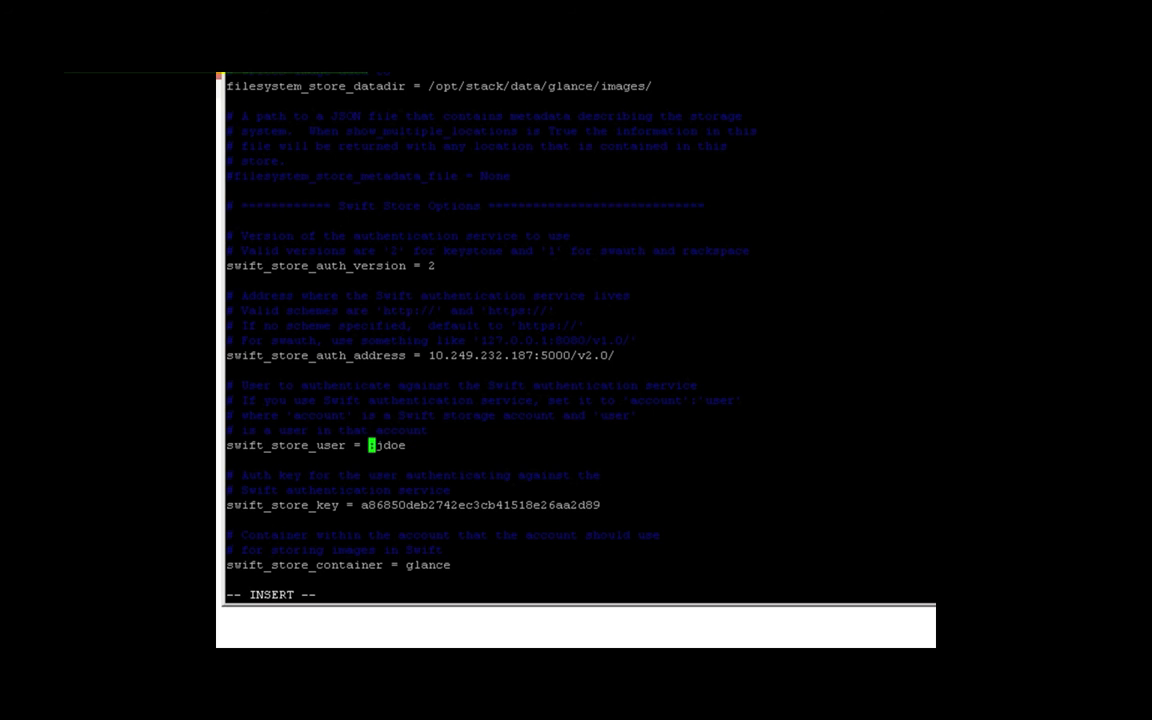
type("VMwor")
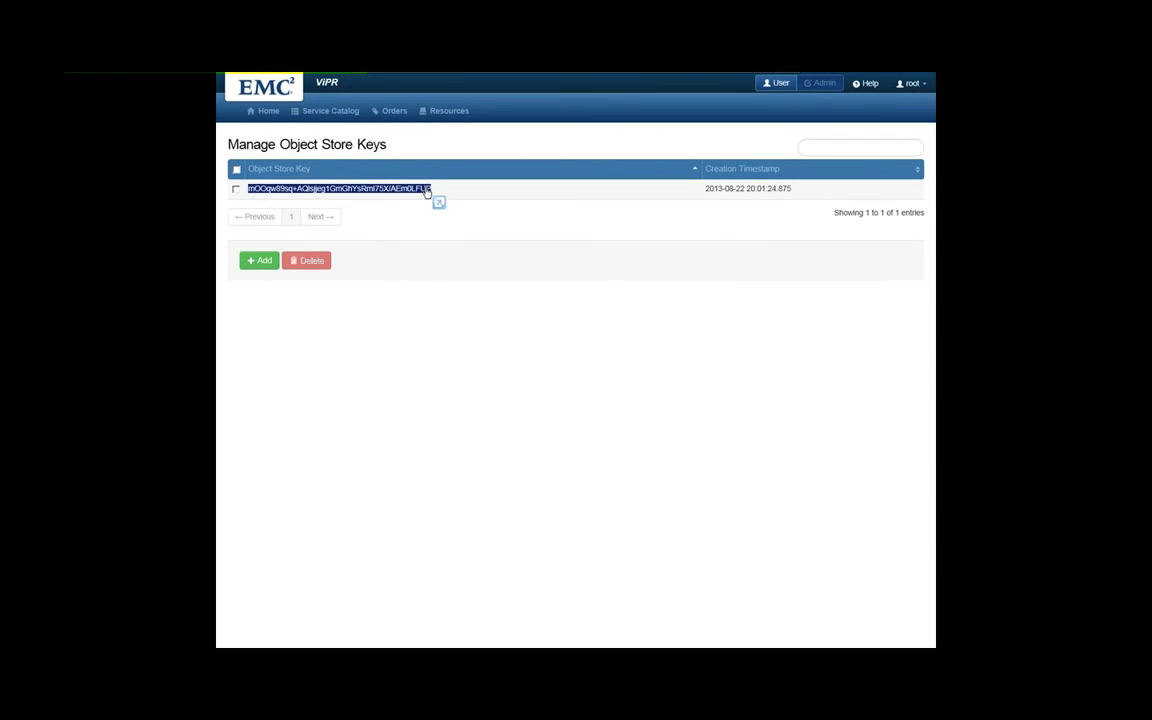
mouse_move(504, 398)
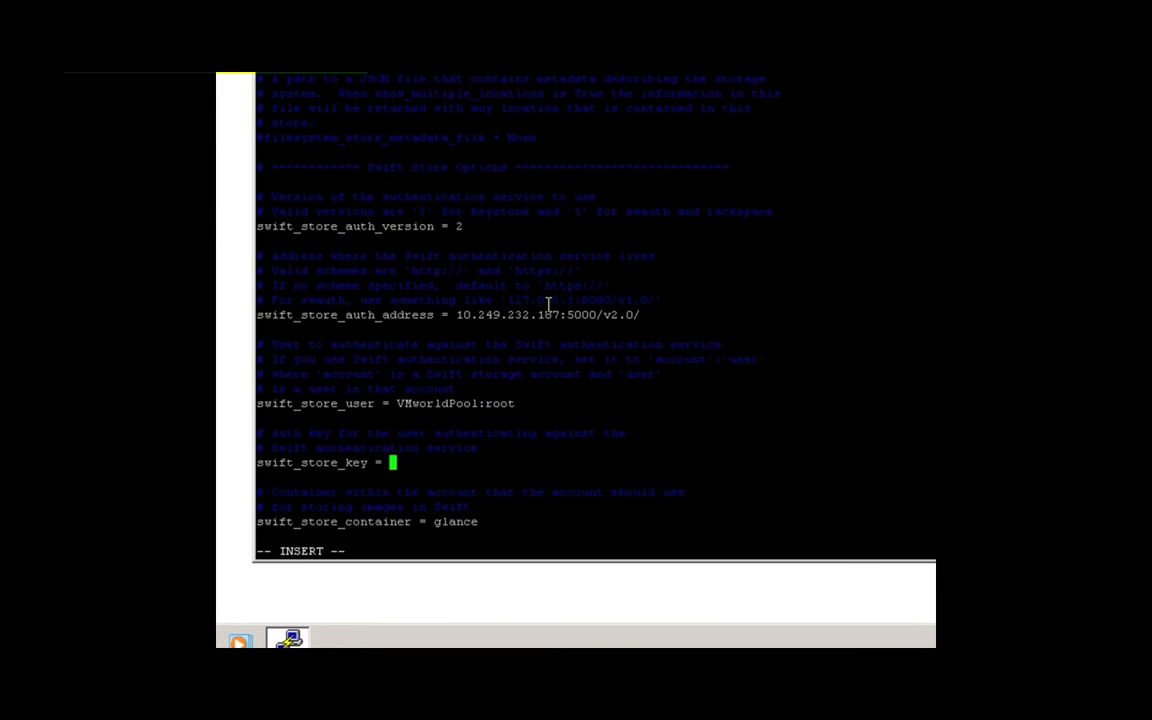
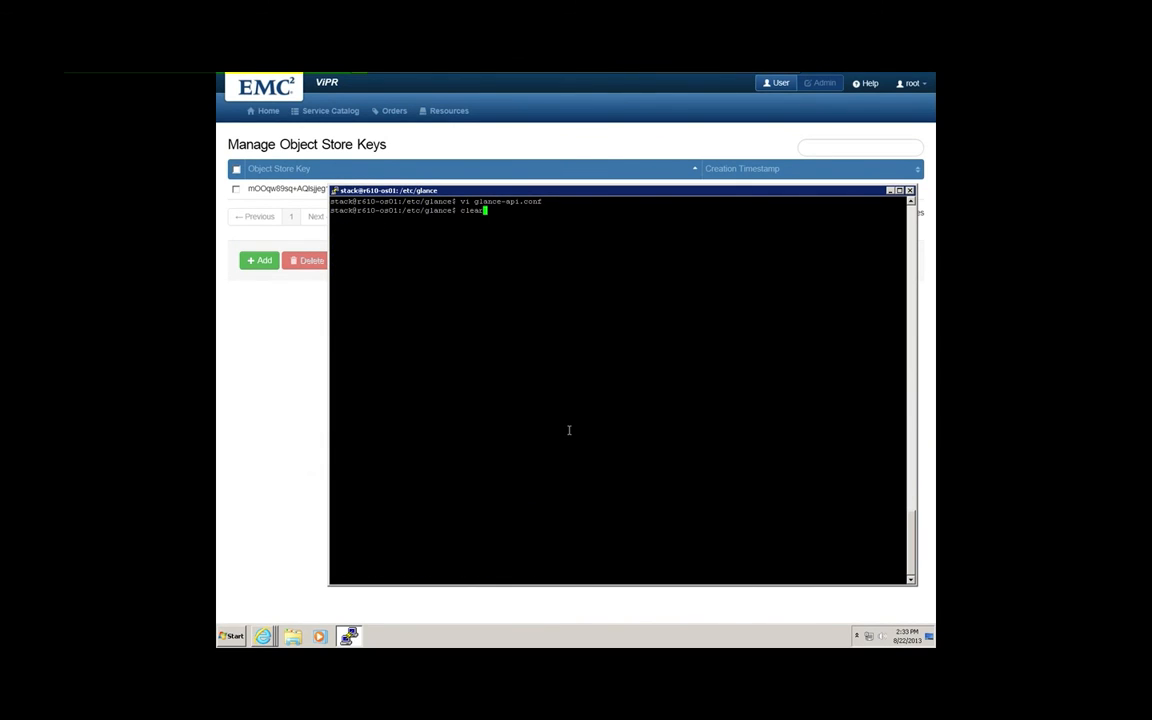